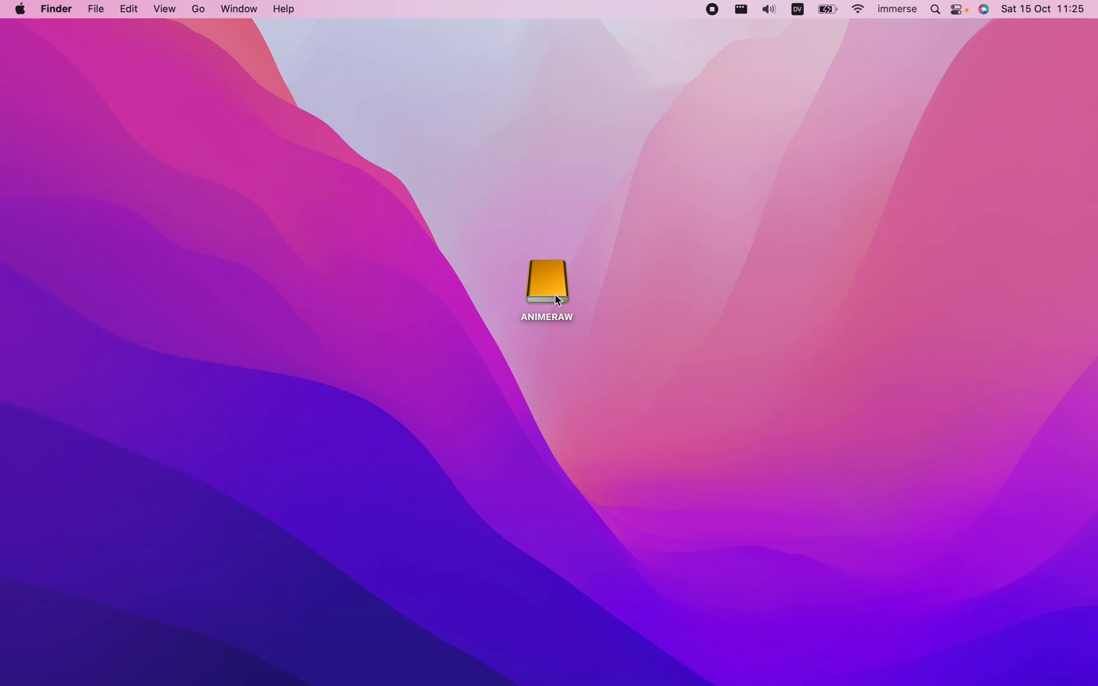
Browse into ANIMERAW > ANIME RAW > 1996 episode folder and look through the episode files
double_click(546, 286)
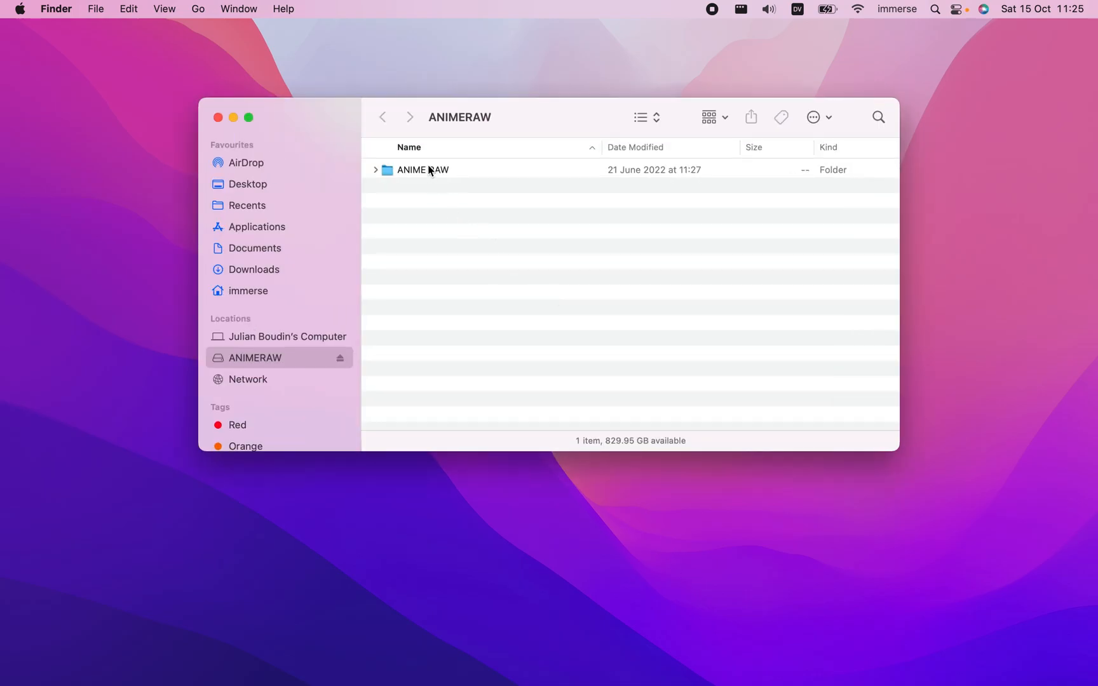
double_click(422, 169)
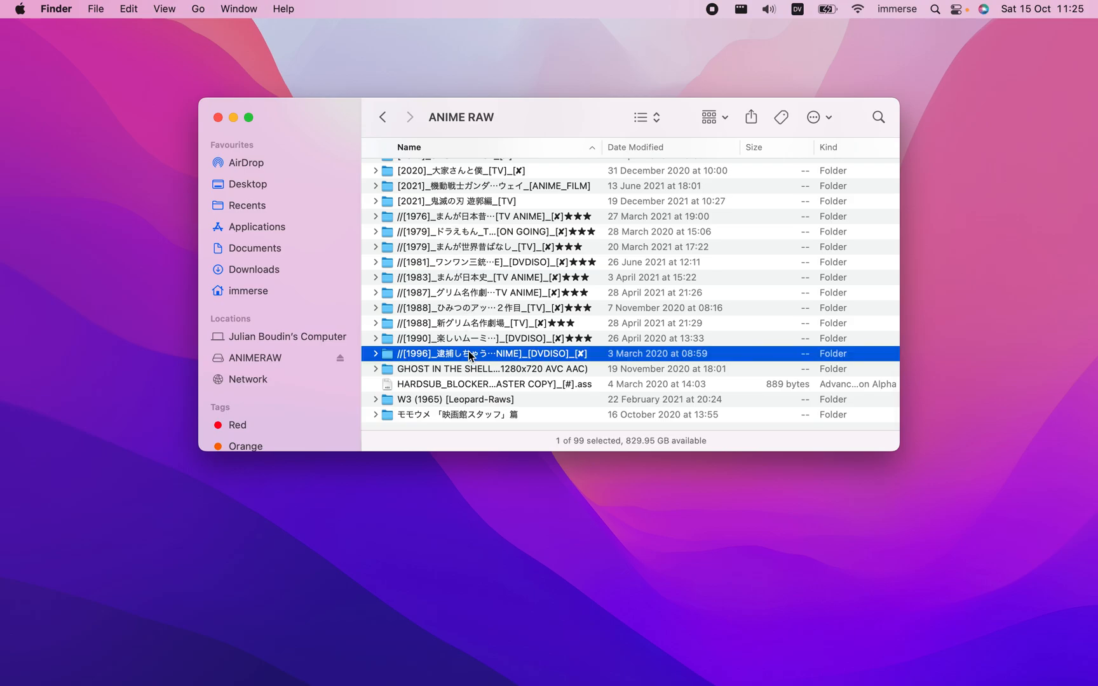
double_click(492, 353)
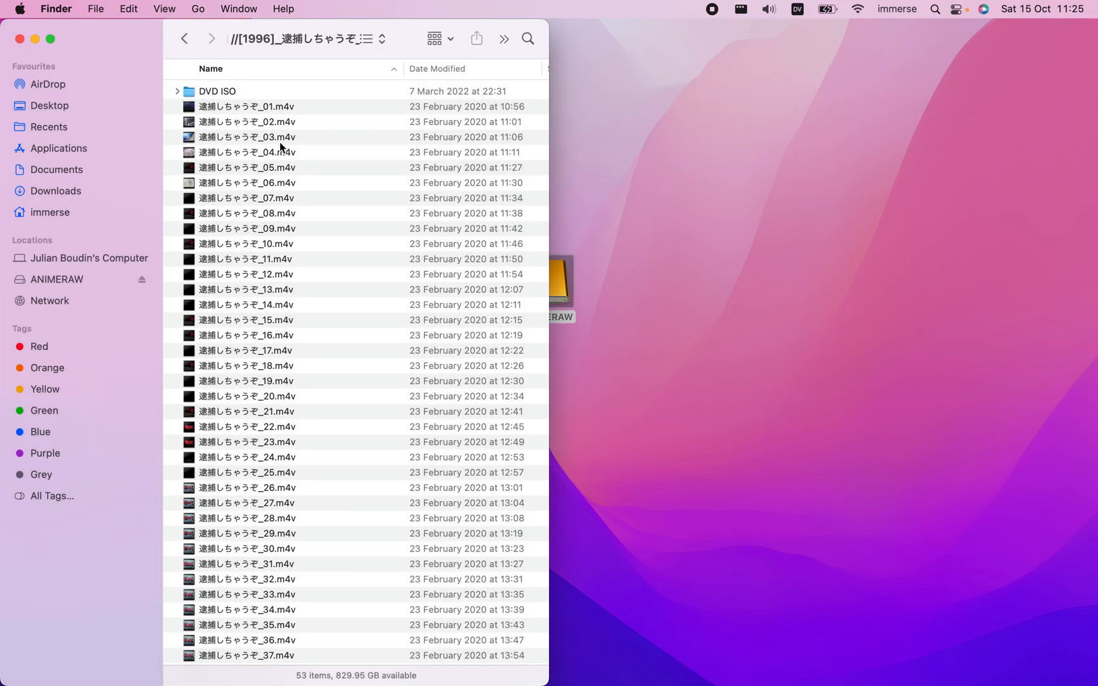
left_click(279, 334)
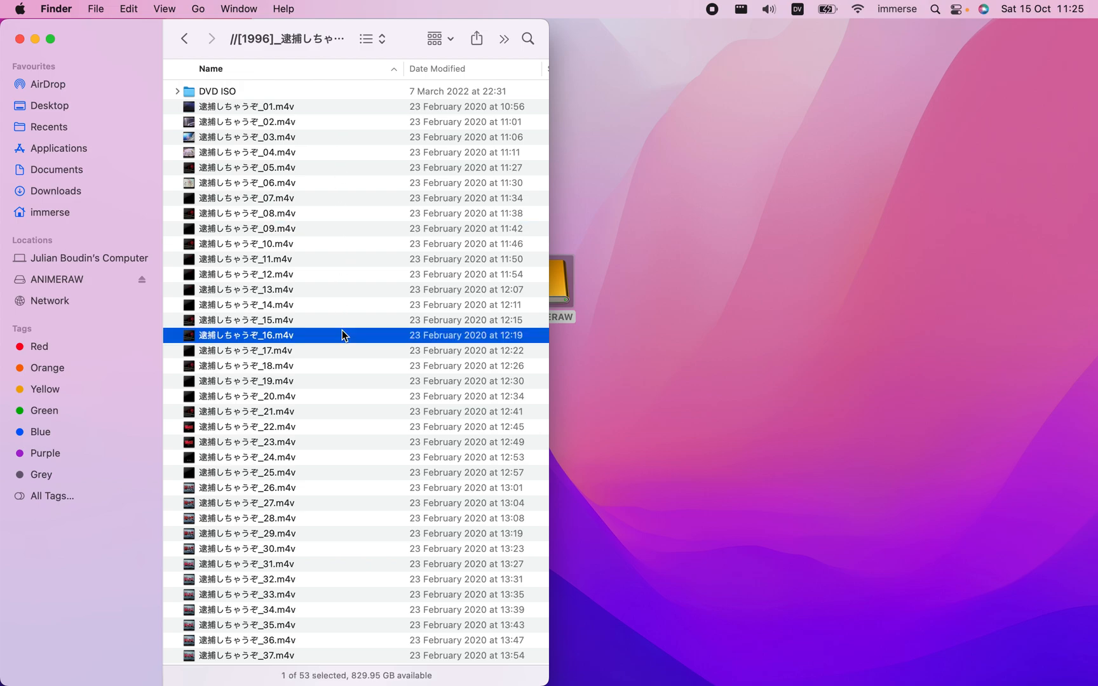
left_click(246, 366)
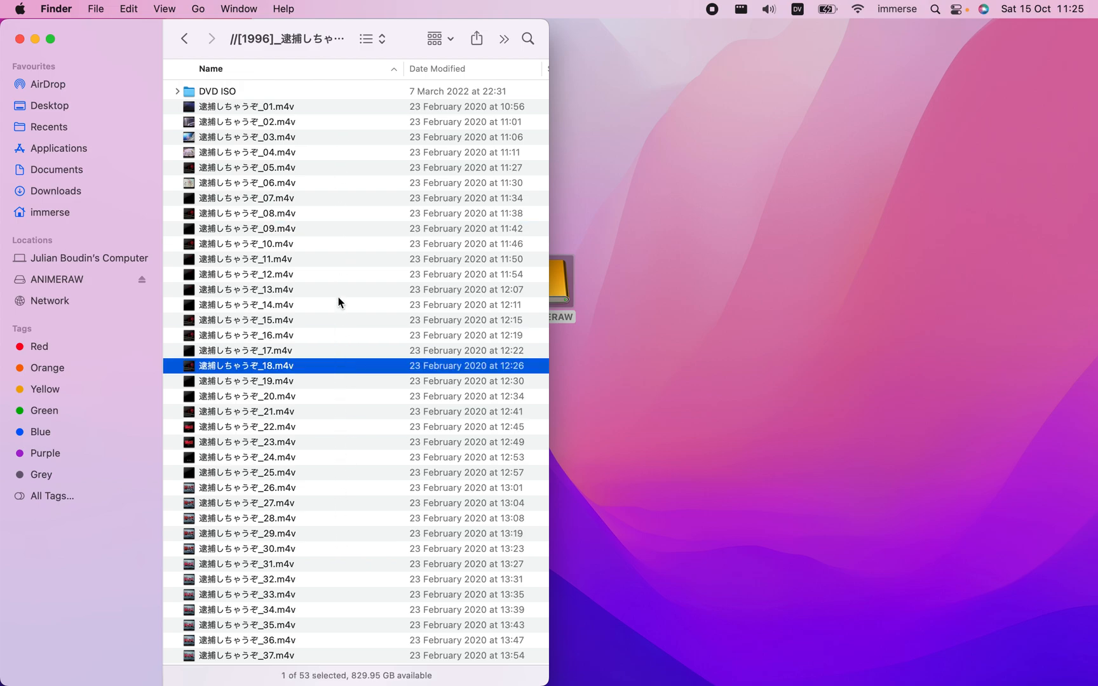
left_click(246, 229)
type("m")
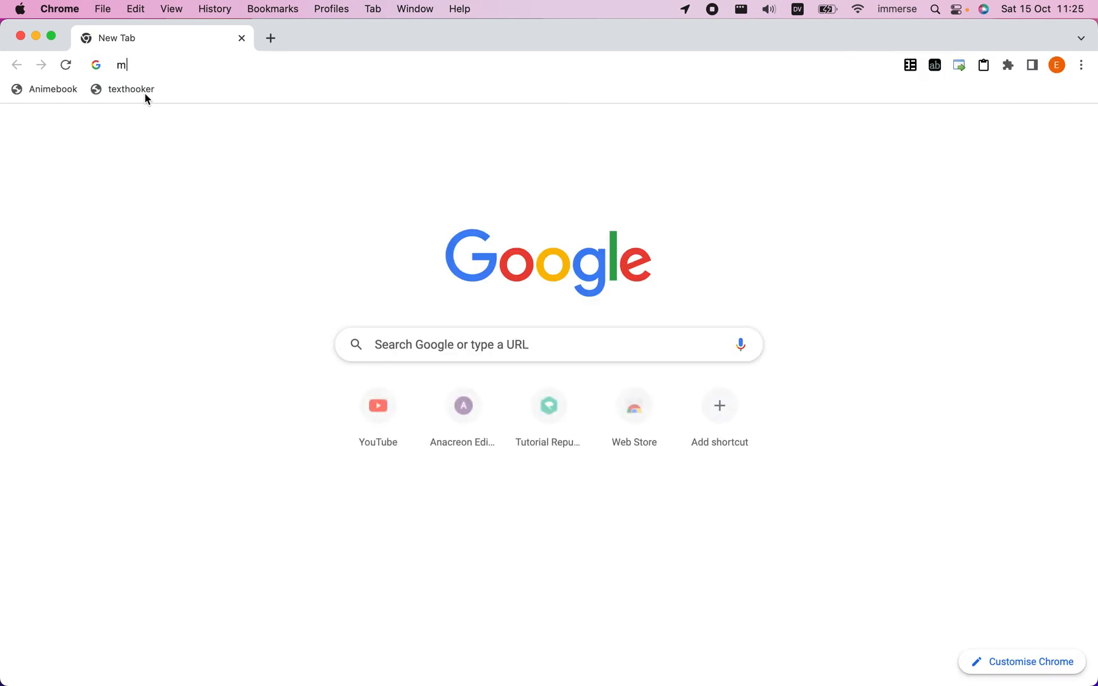
Search 'mediahuman', reach the mediahuman.com product page and download MHAudioConverter.dmg for Mac
type("ediah")
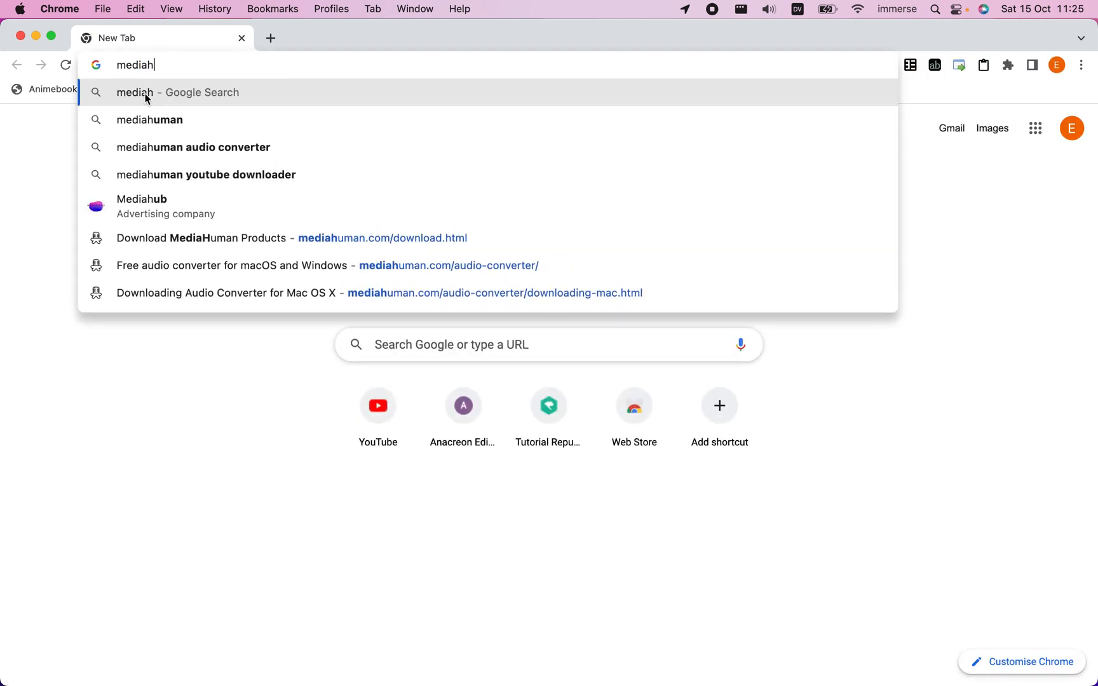
type("uman")
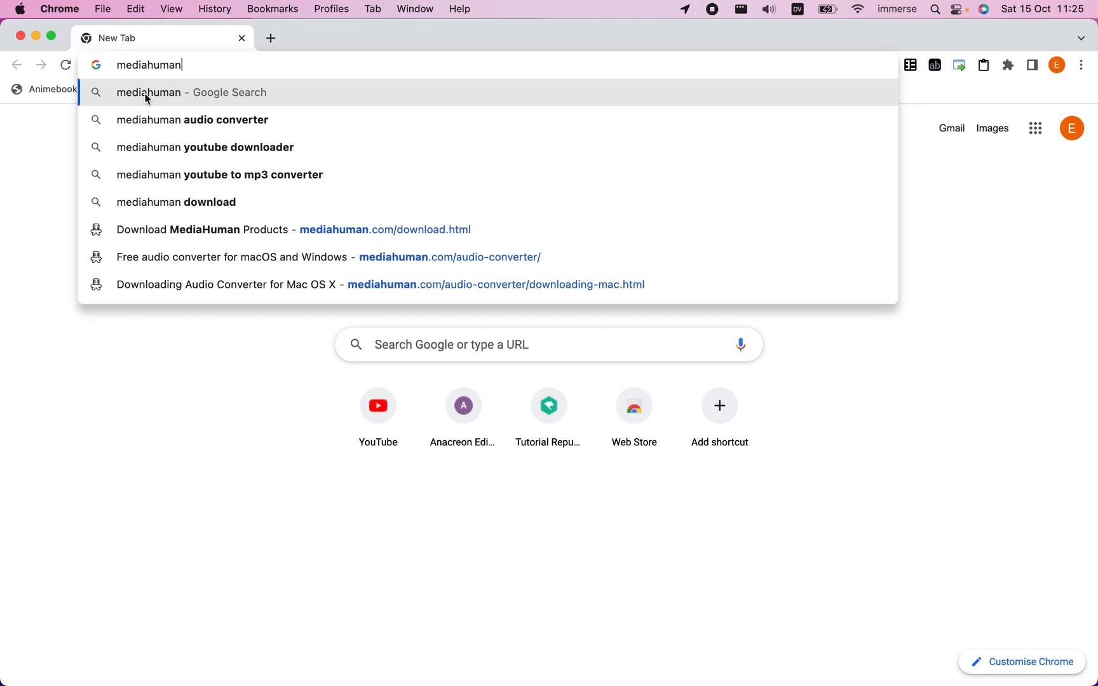
mouse_move(227, 119)
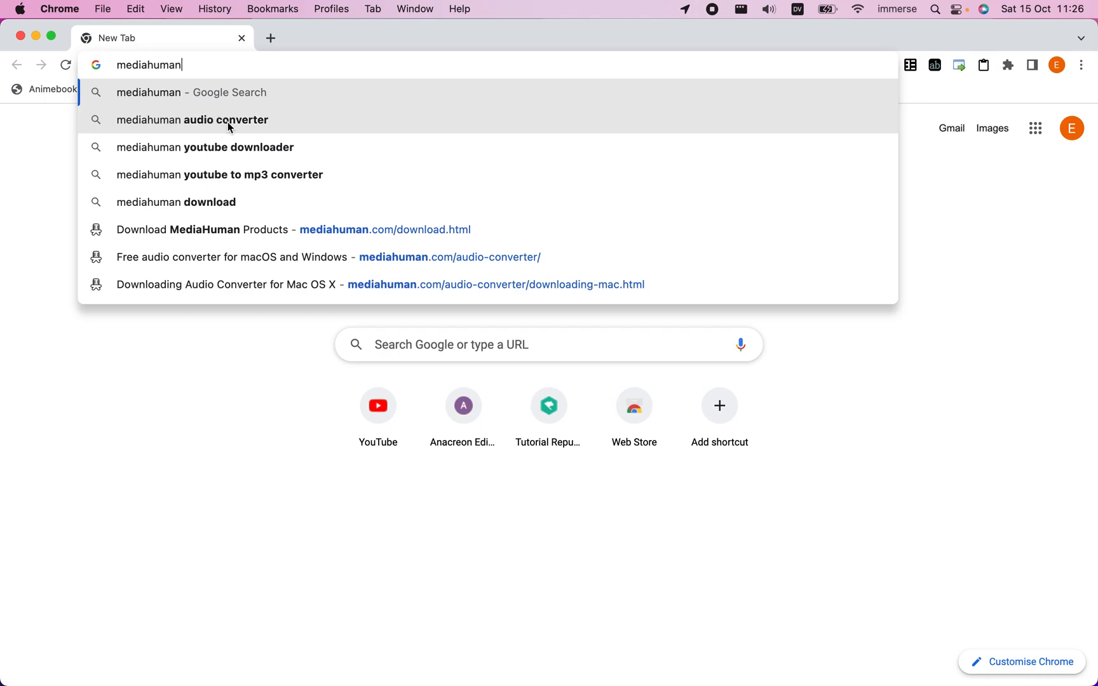
left_click(192, 120)
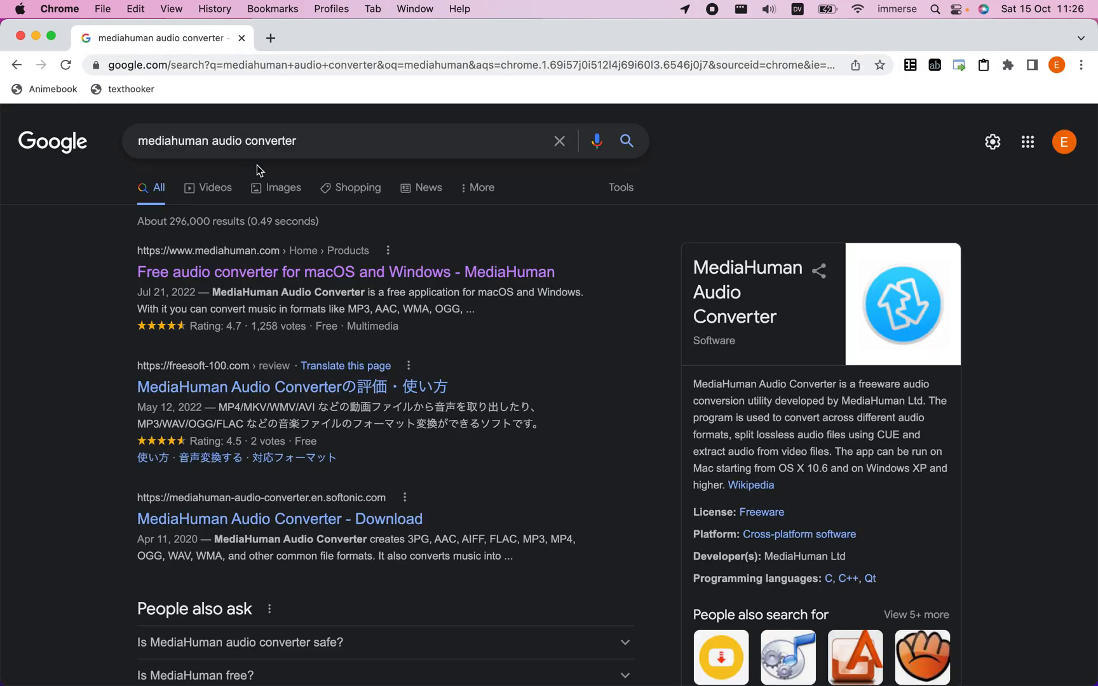
left_click(346, 272)
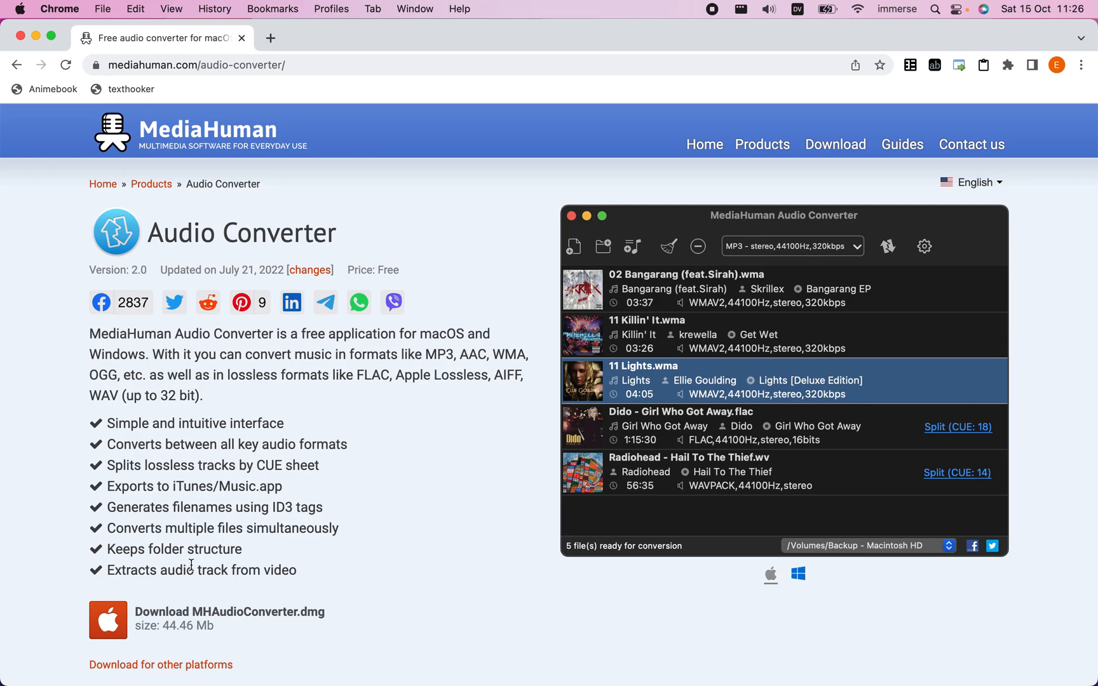
double_click(160, 527)
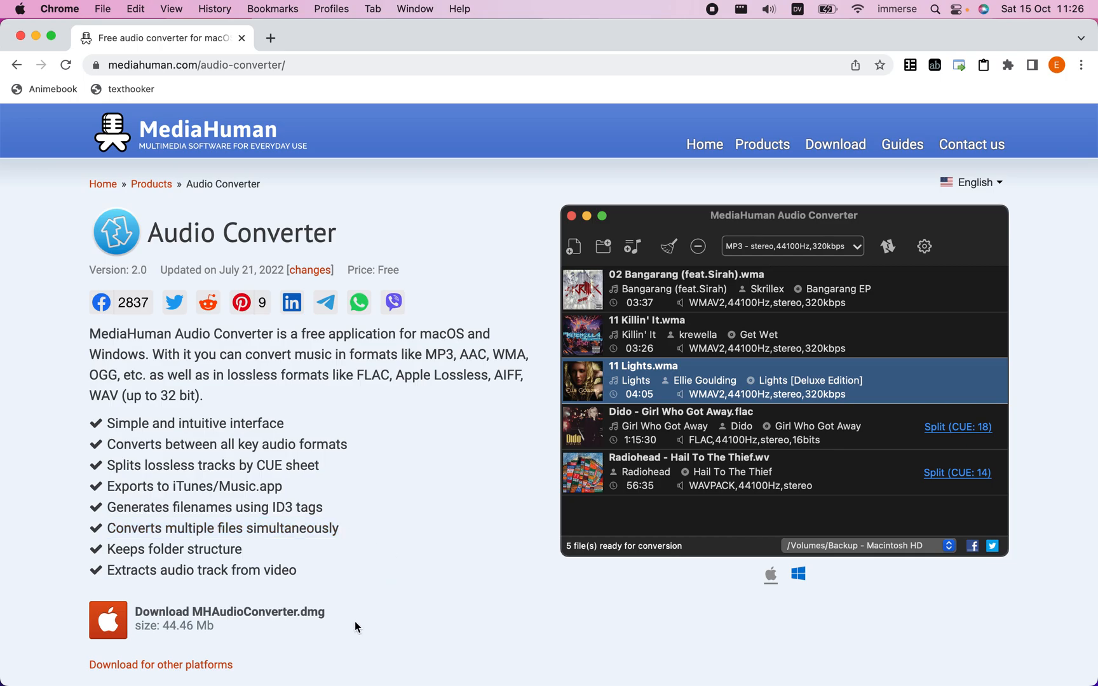
left_click(229, 619)
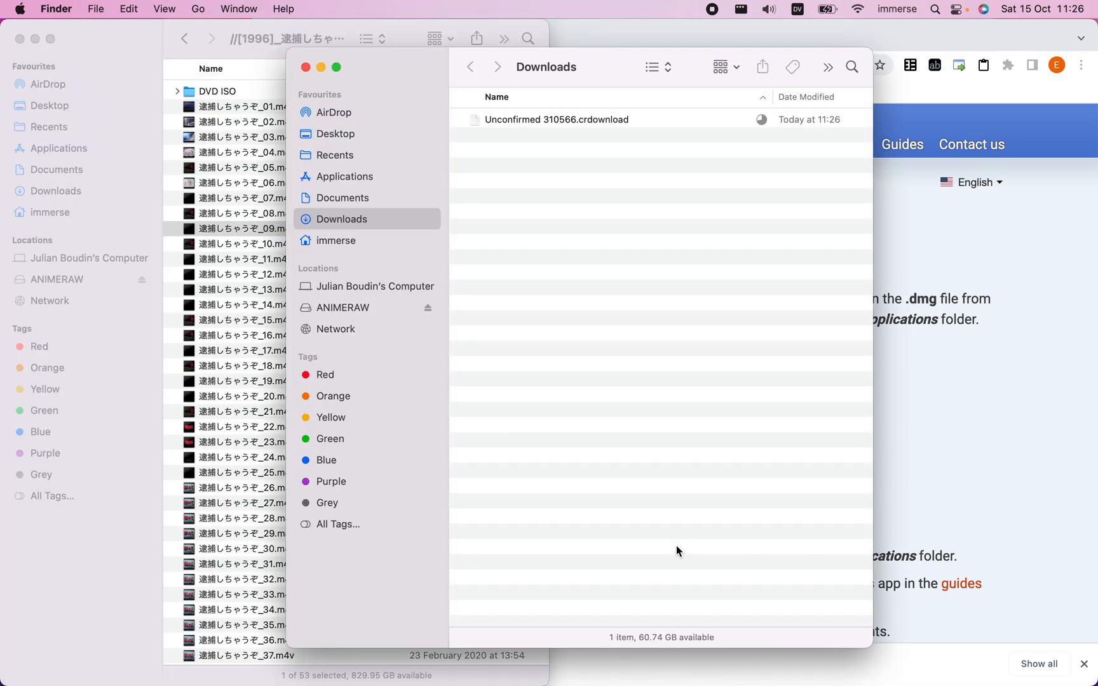
mouse_move(575, 168)
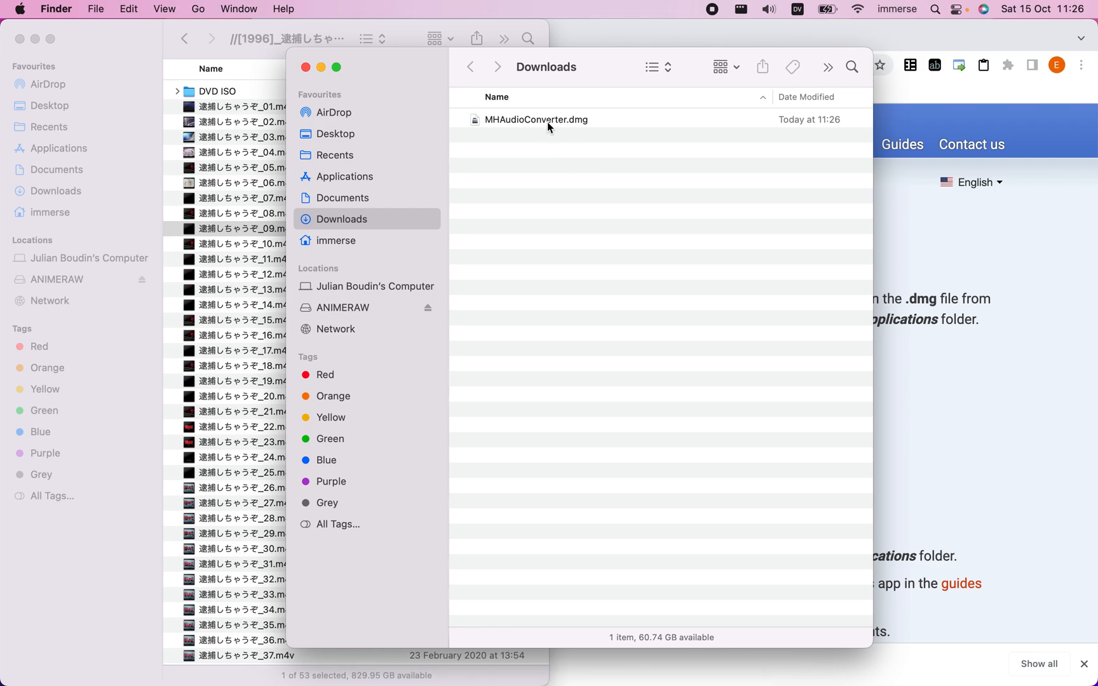
Install the app from MHAudioConverter.dmg into Applications and close the Downloads window
double_click(535, 119)
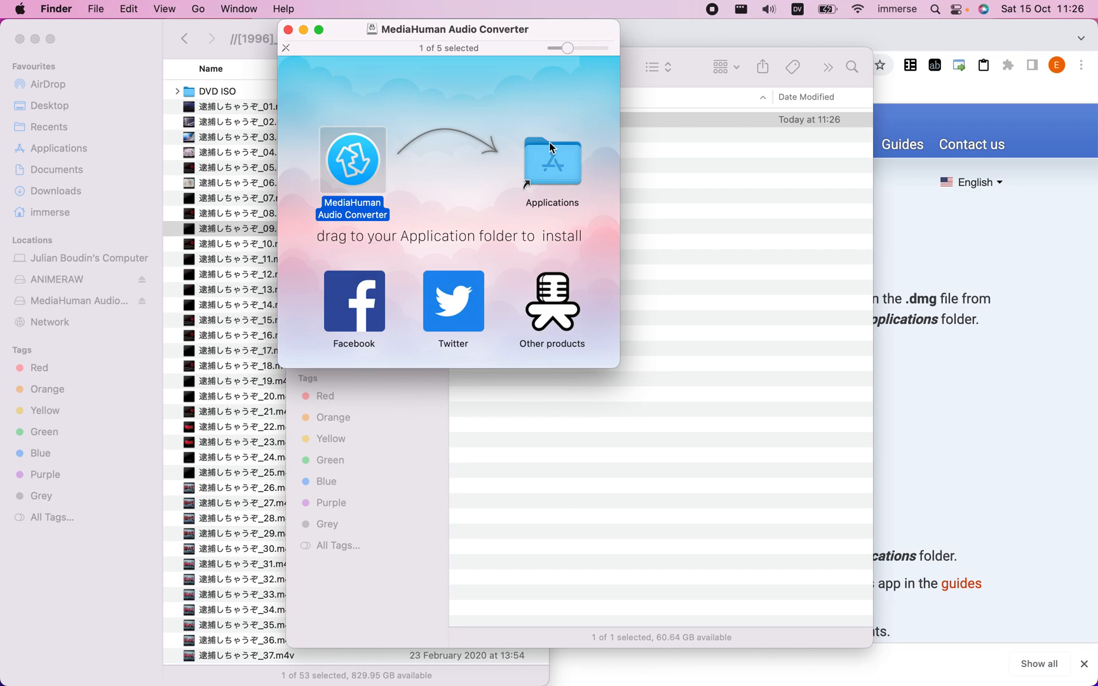
left_click(287, 47)
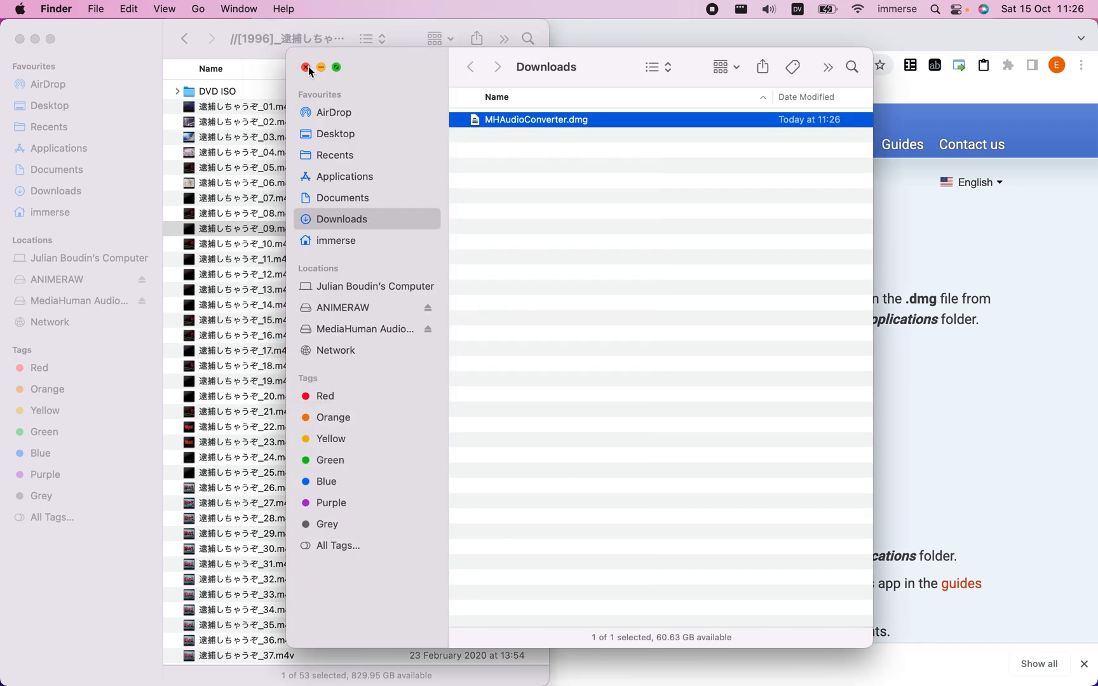
left_click(305, 68)
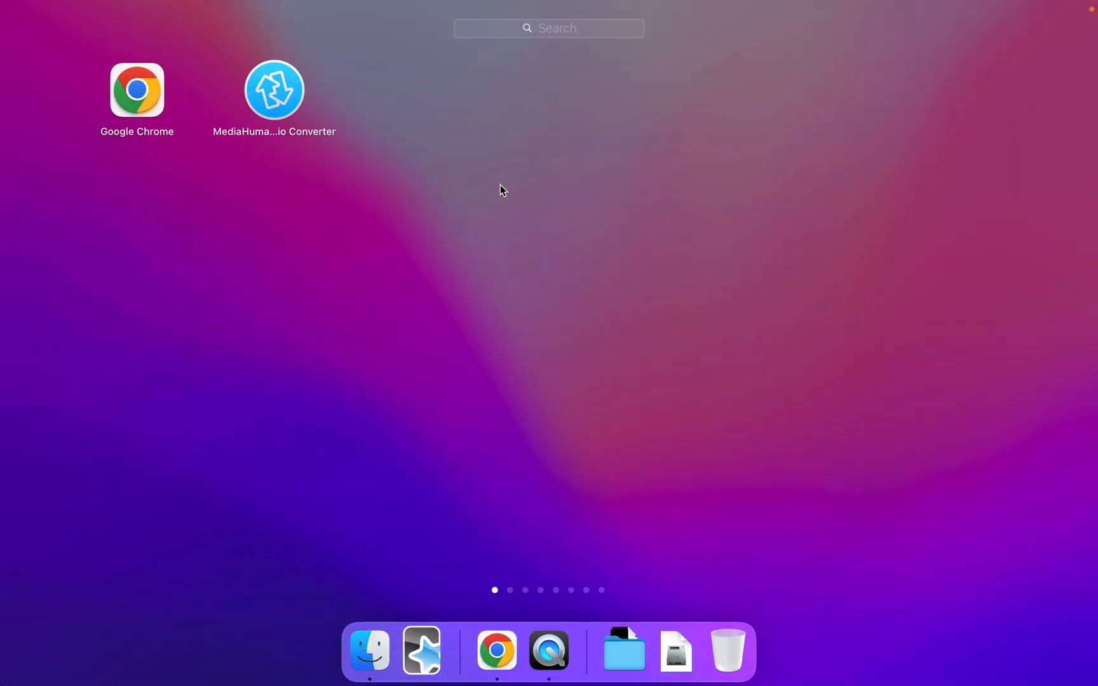
Launch MediaHuman Audio Converter from Launchpad, confirming Open in the security warning
left_click(368, 649)
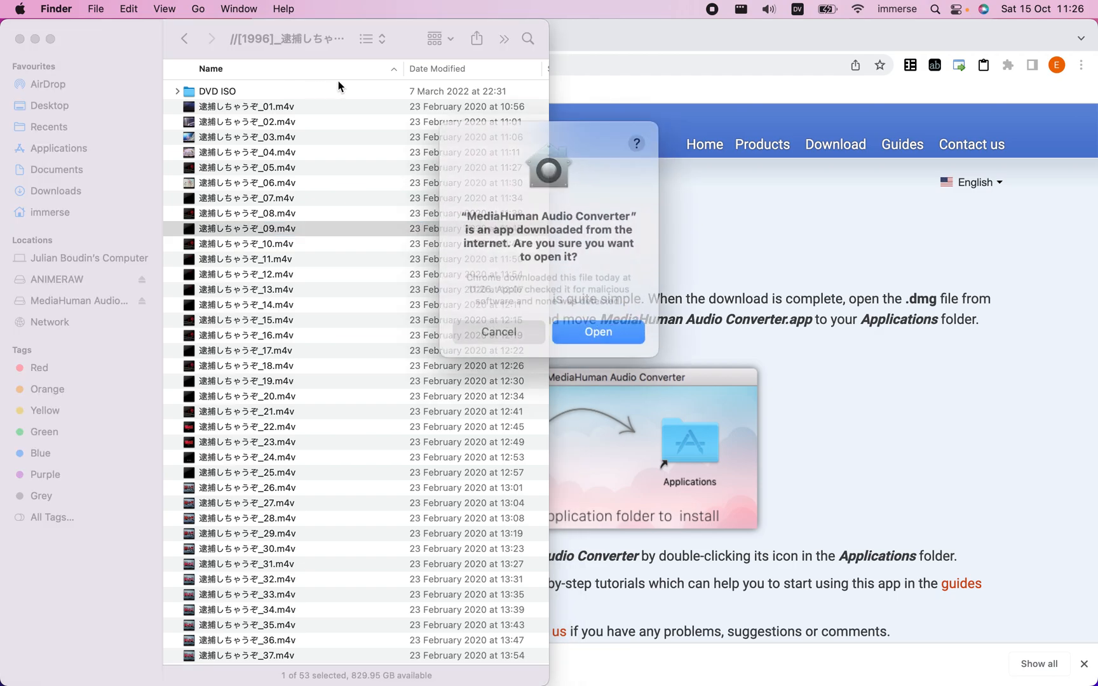
left_click(598, 331)
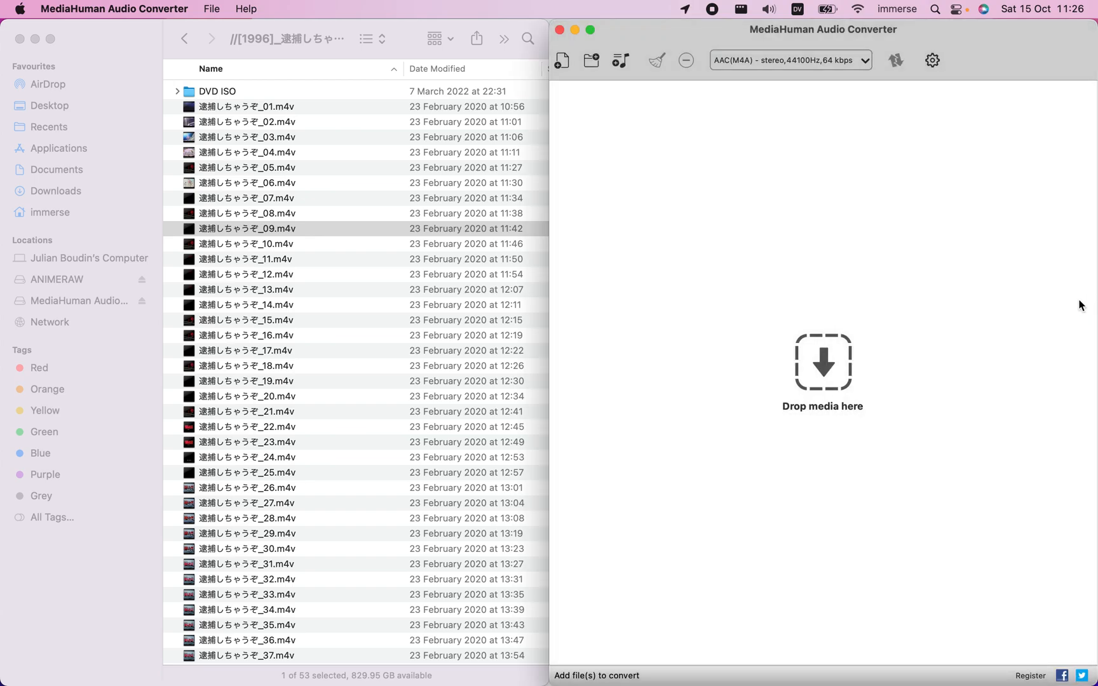
mouse_move(323, 127)
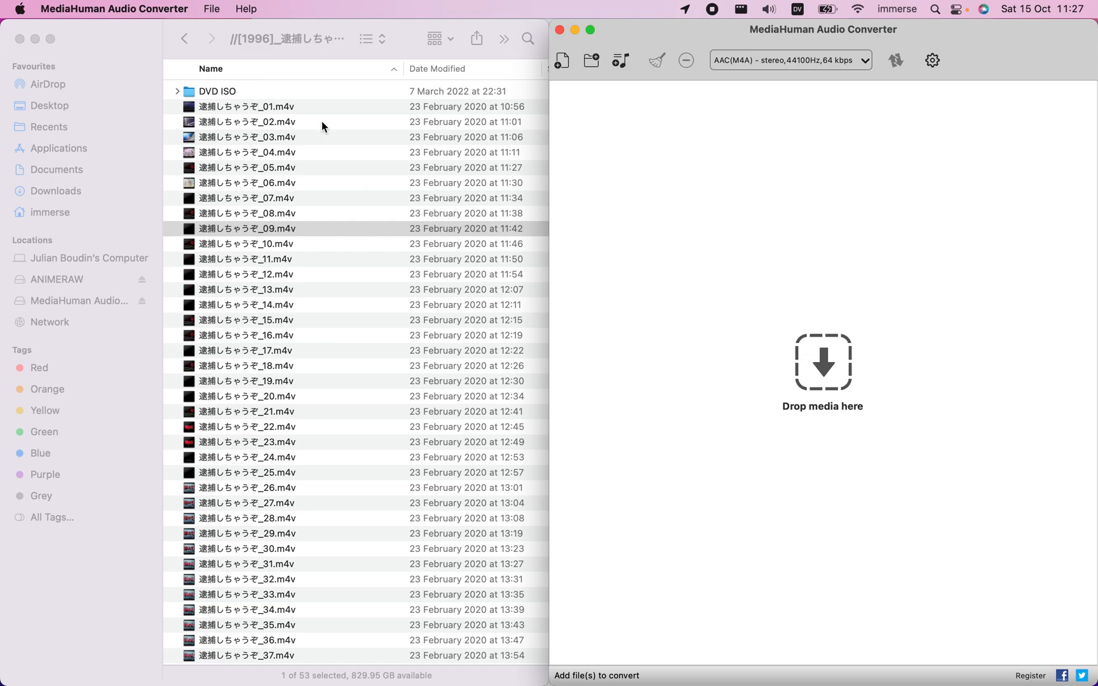
Select episodes 01–10 in the Finder folder and add them to the converter's queue
left_click(247, 107)
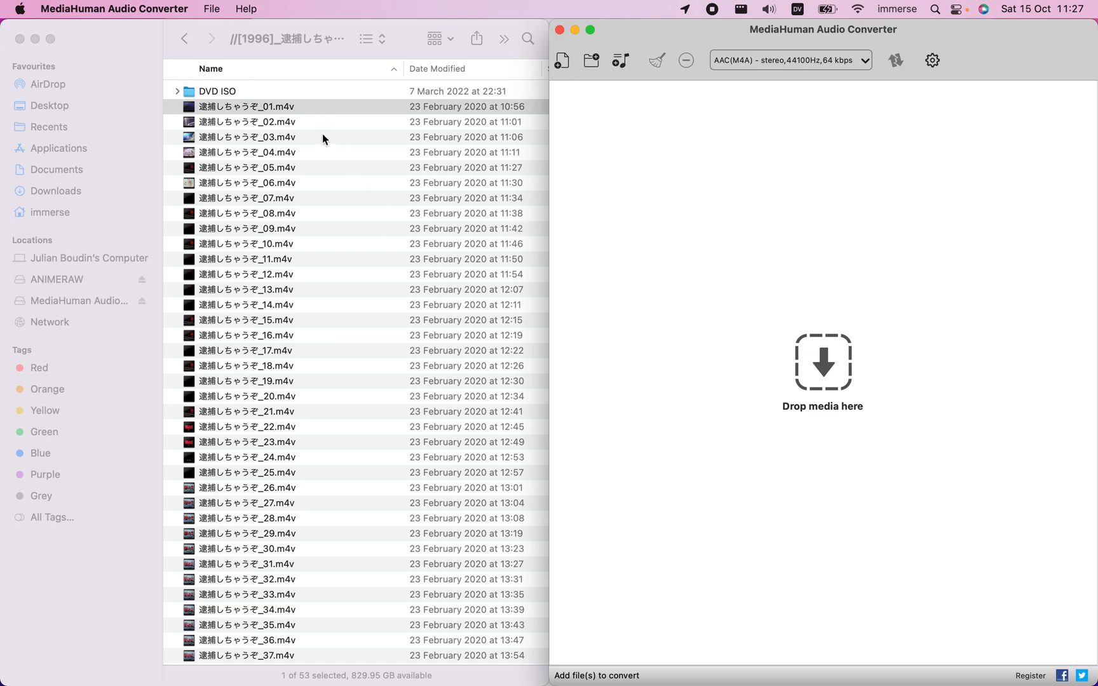
left_click(246, 152)
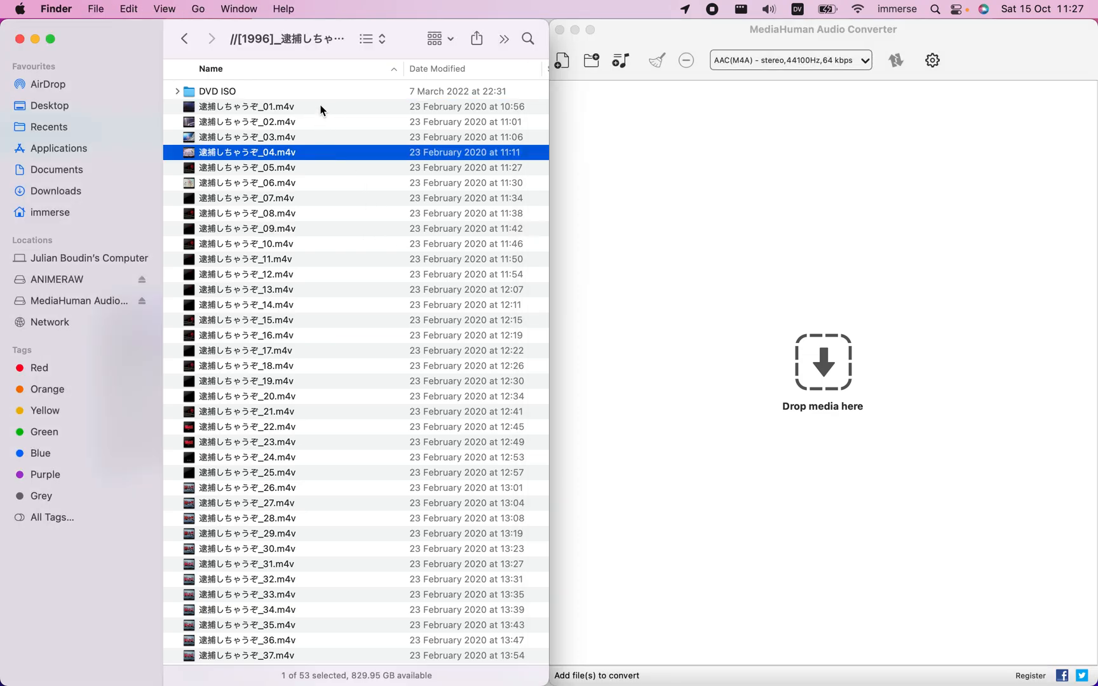
left_click(247, 244)
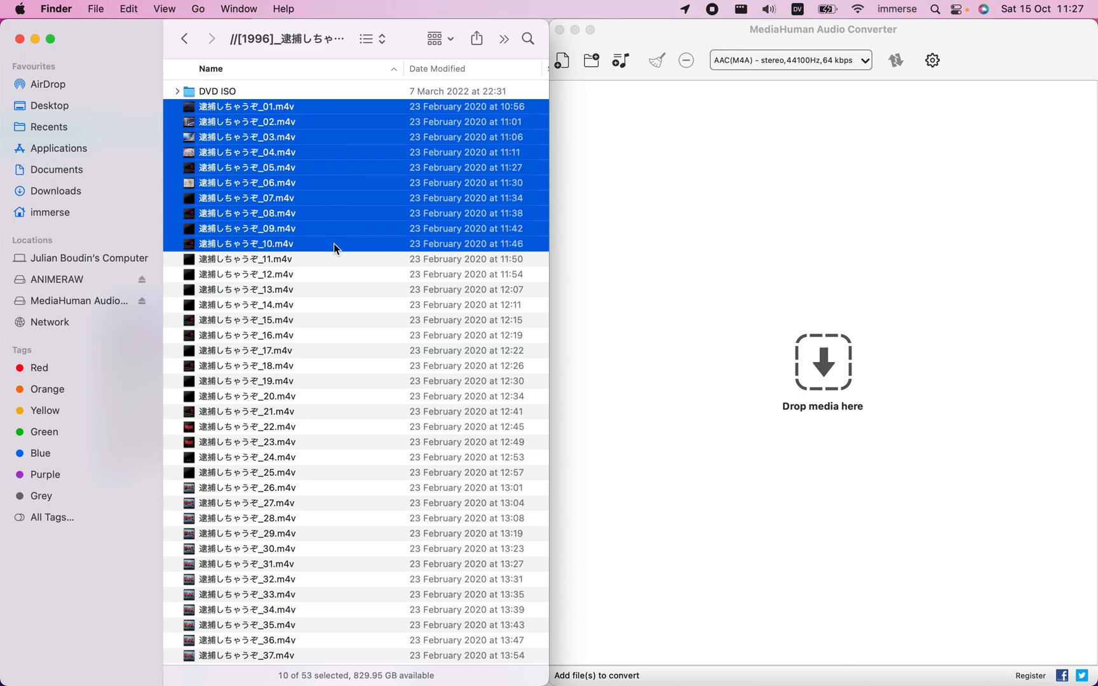
scroll("down", 3)
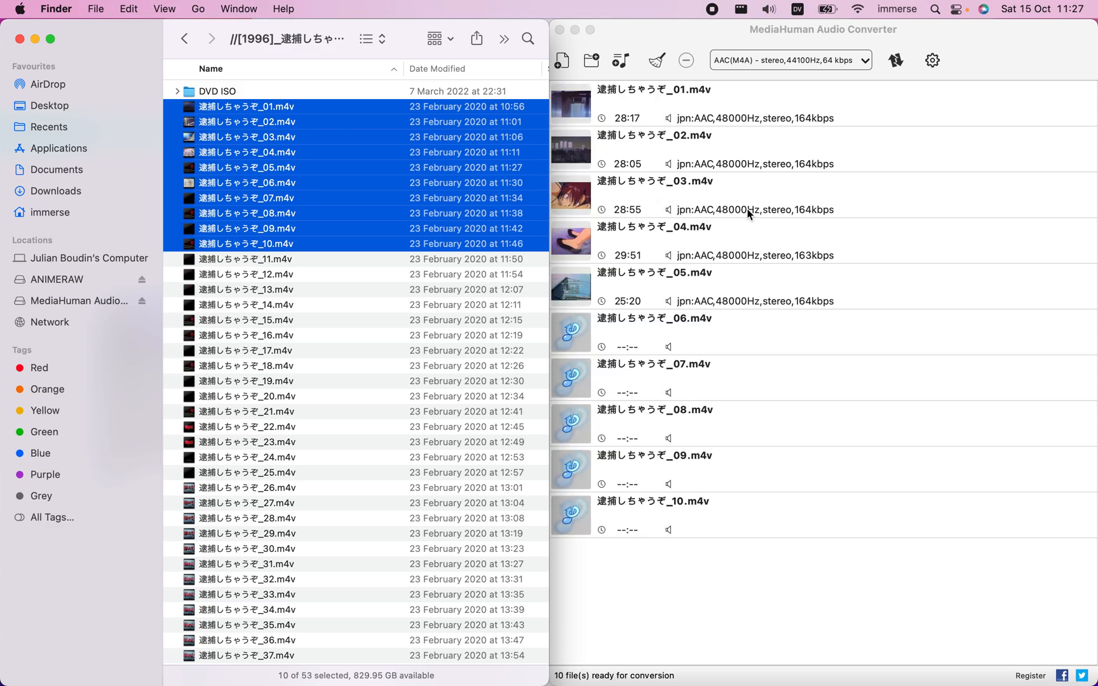
Show the output format settings and the list of available audio formats
left_click(789, 60)
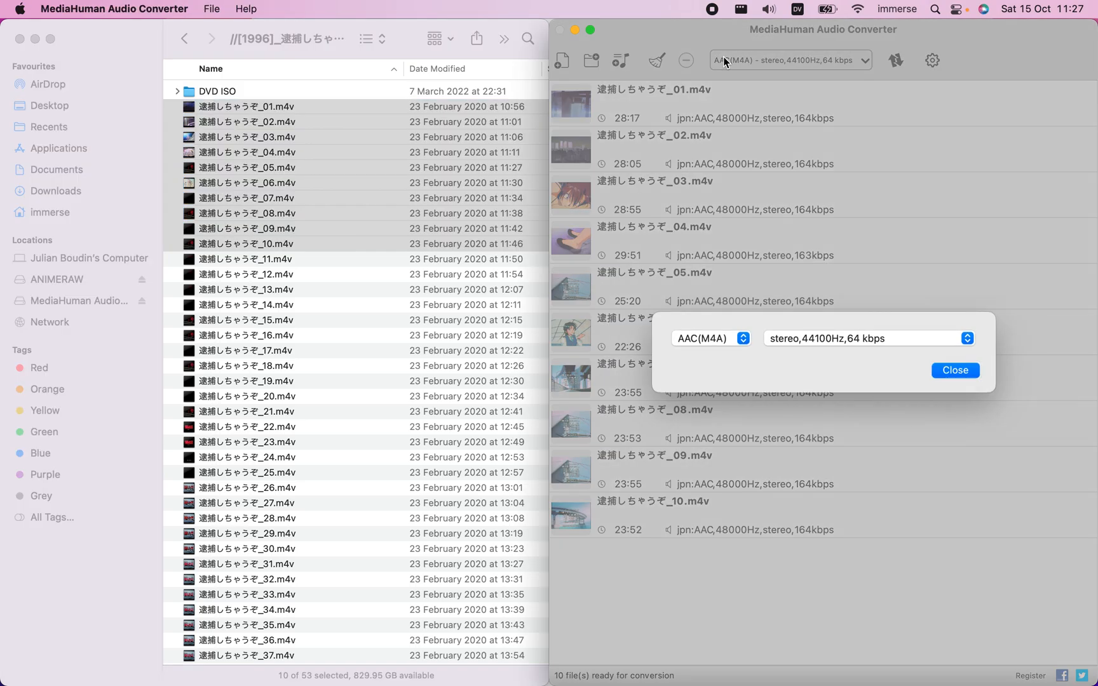
mouse_move(712, 349)
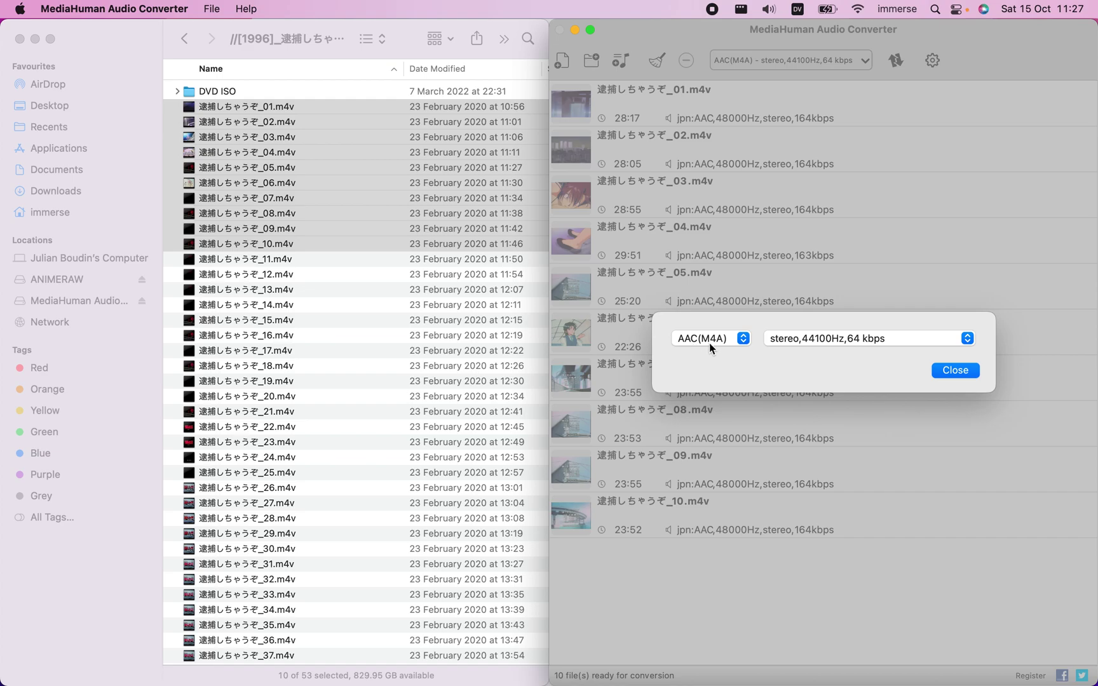
mouse_move(902, 376)
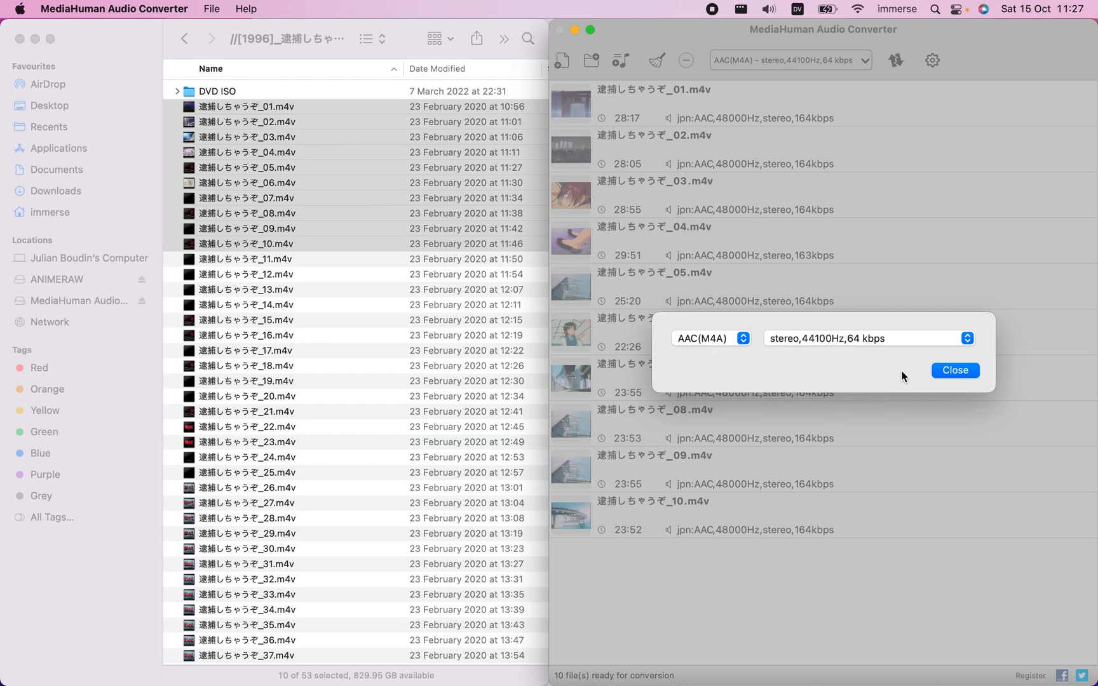
left_click(710, 338)
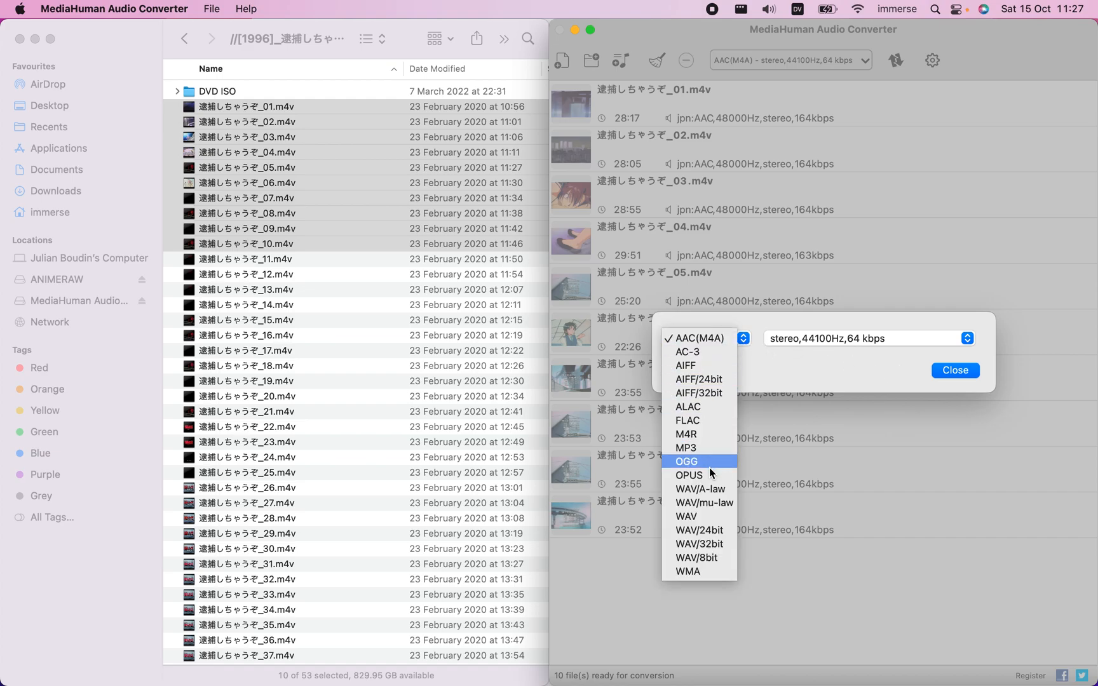
mouse_move(705, 572)
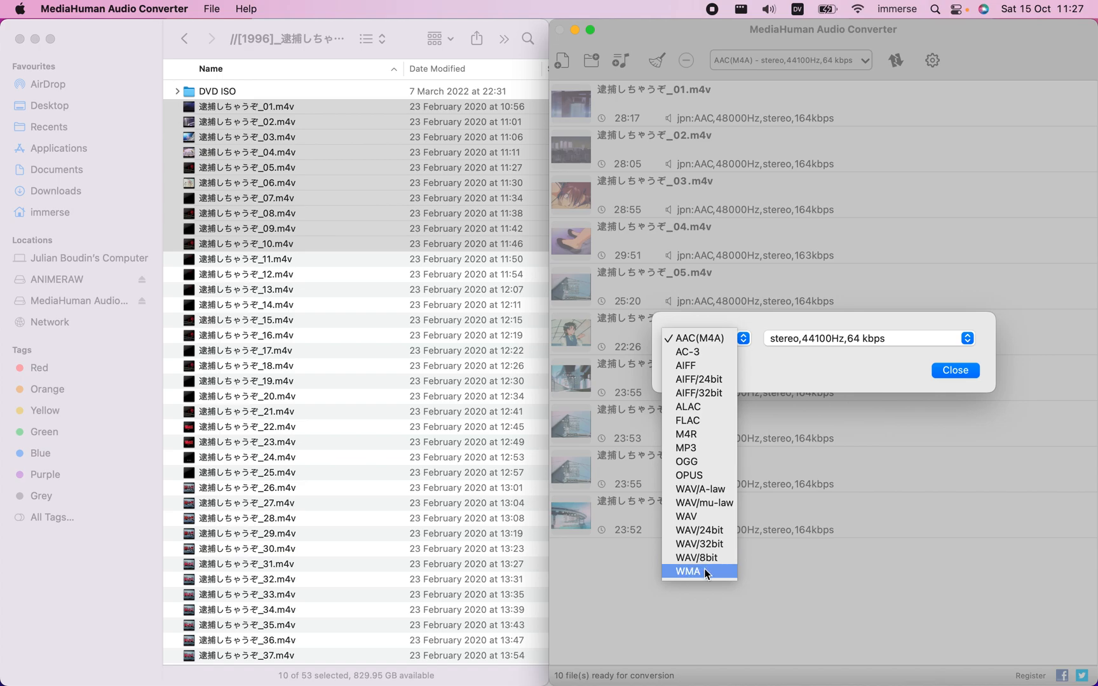
mouse_move(688, 421)
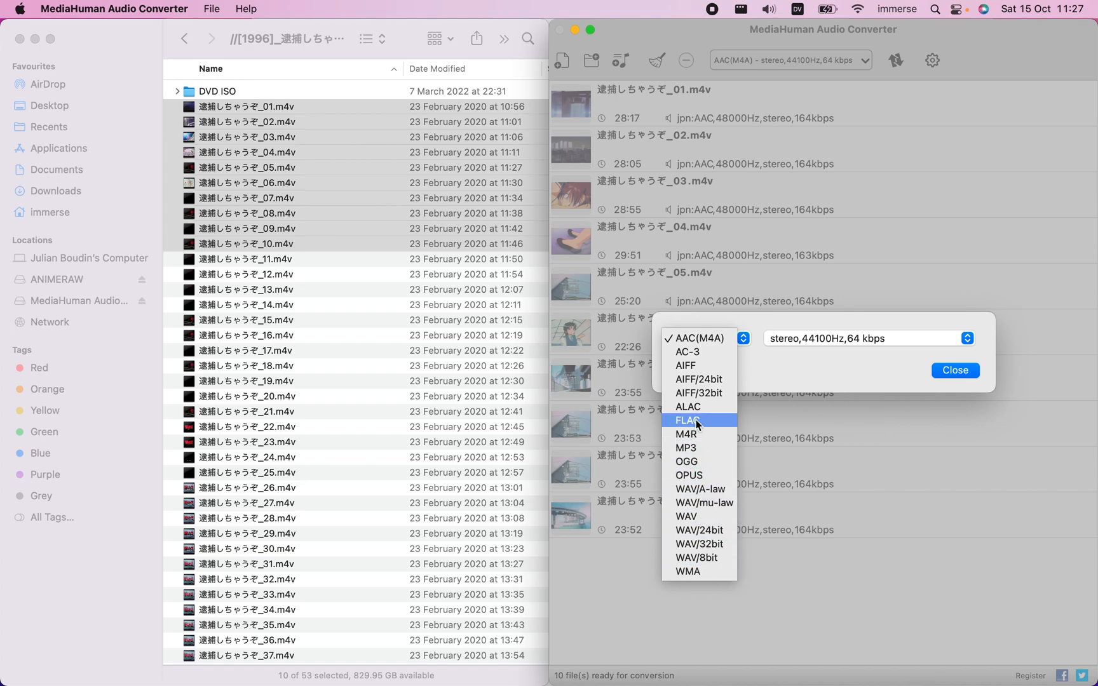
mouse_move(687, 447)
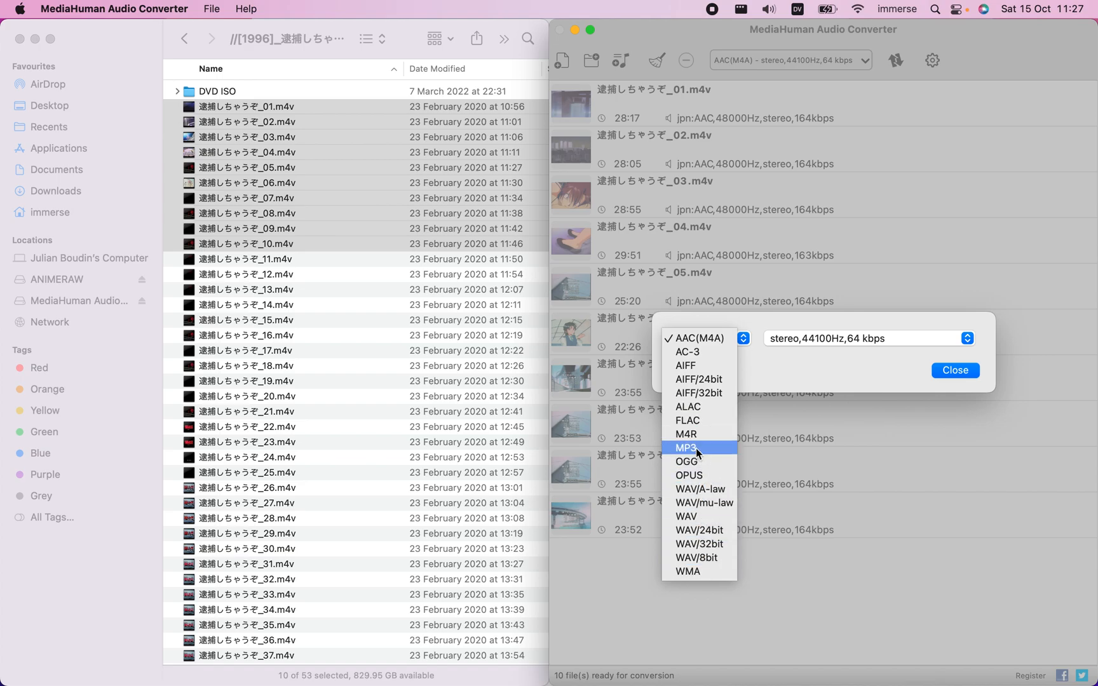
mouse_move(710, 452)
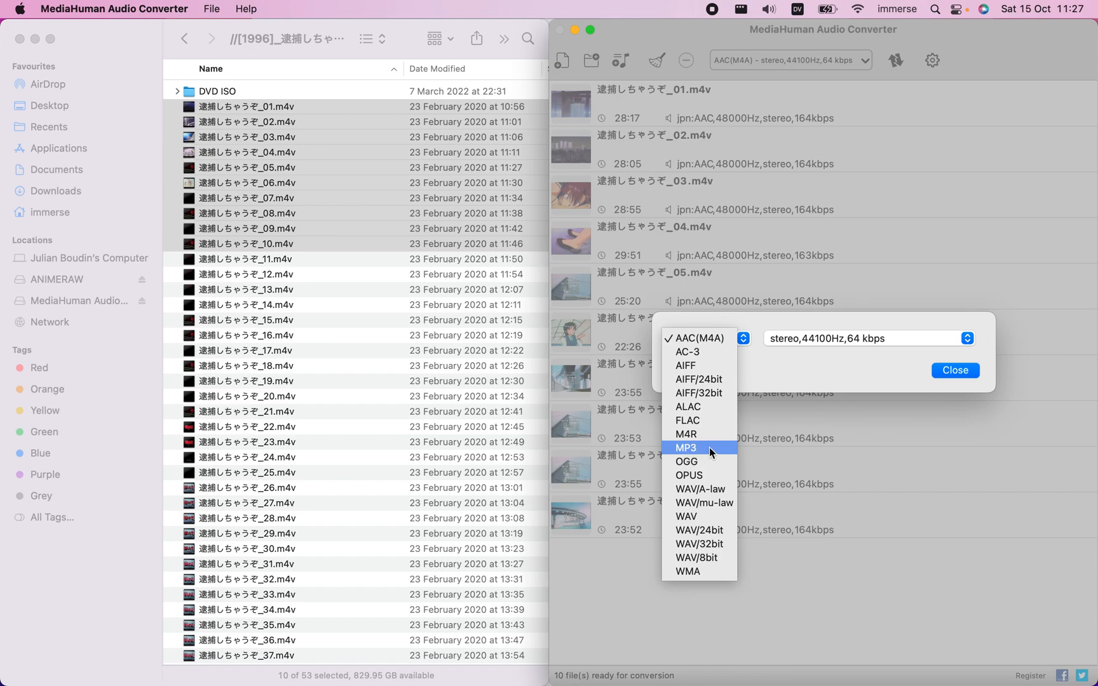
mouse_move(702, 420)
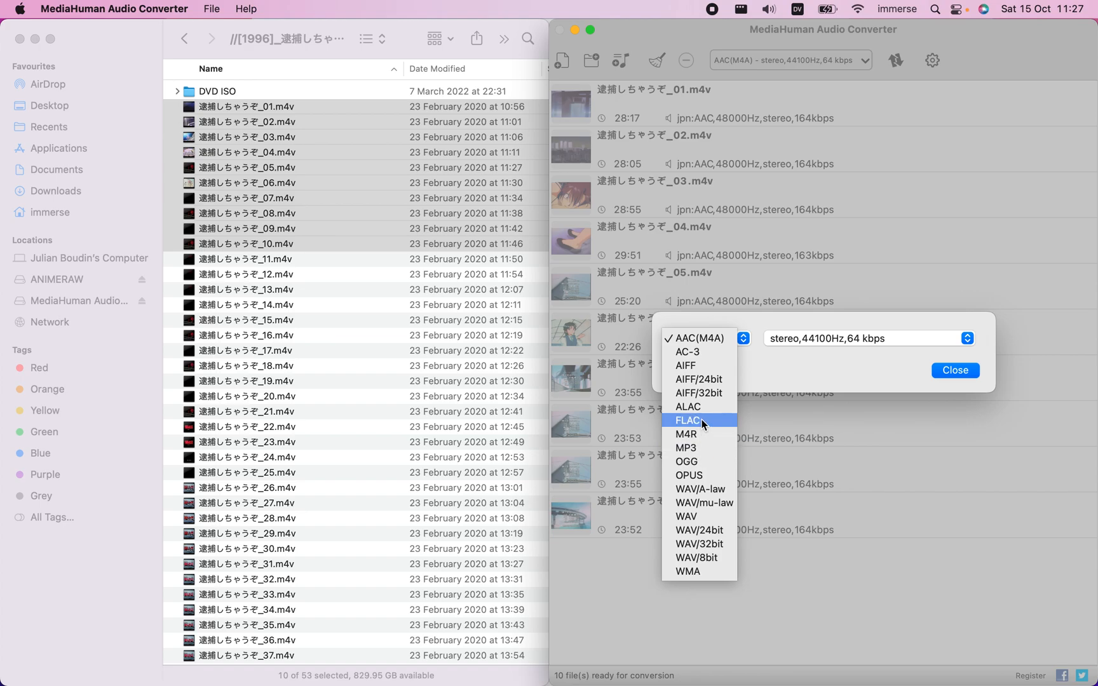
mouse_move(689, 352)
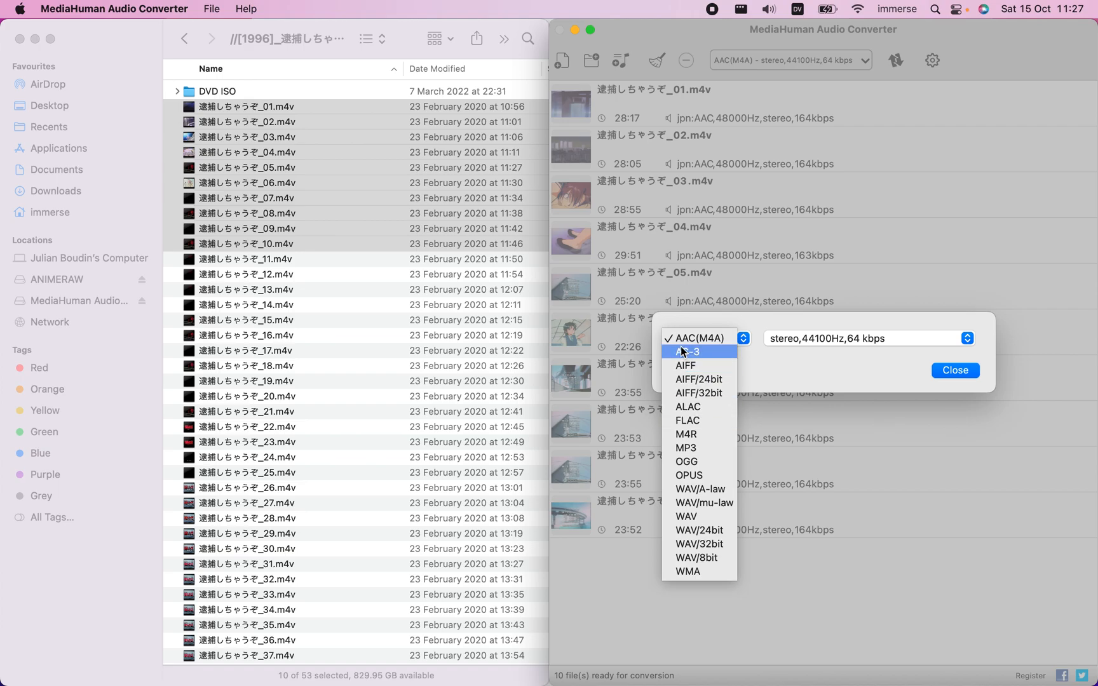
Keep AAC (M4A) stereo 64 kbps, close the settings and start converting the ten episodes
left_click(699, 338)
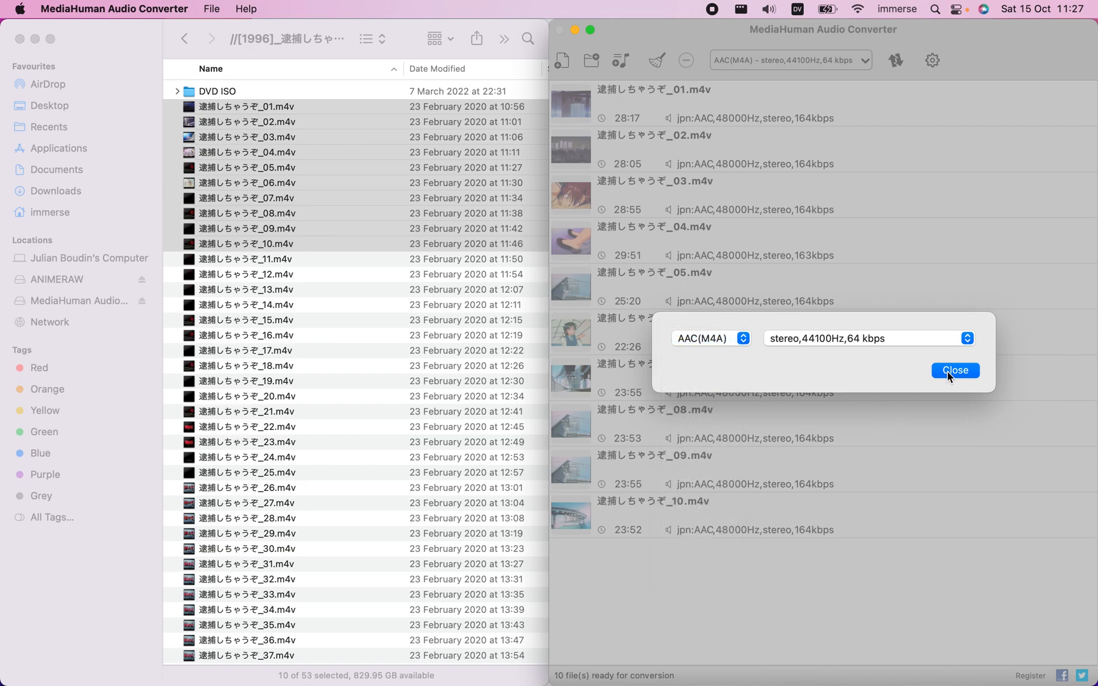
left_click(953, 369)
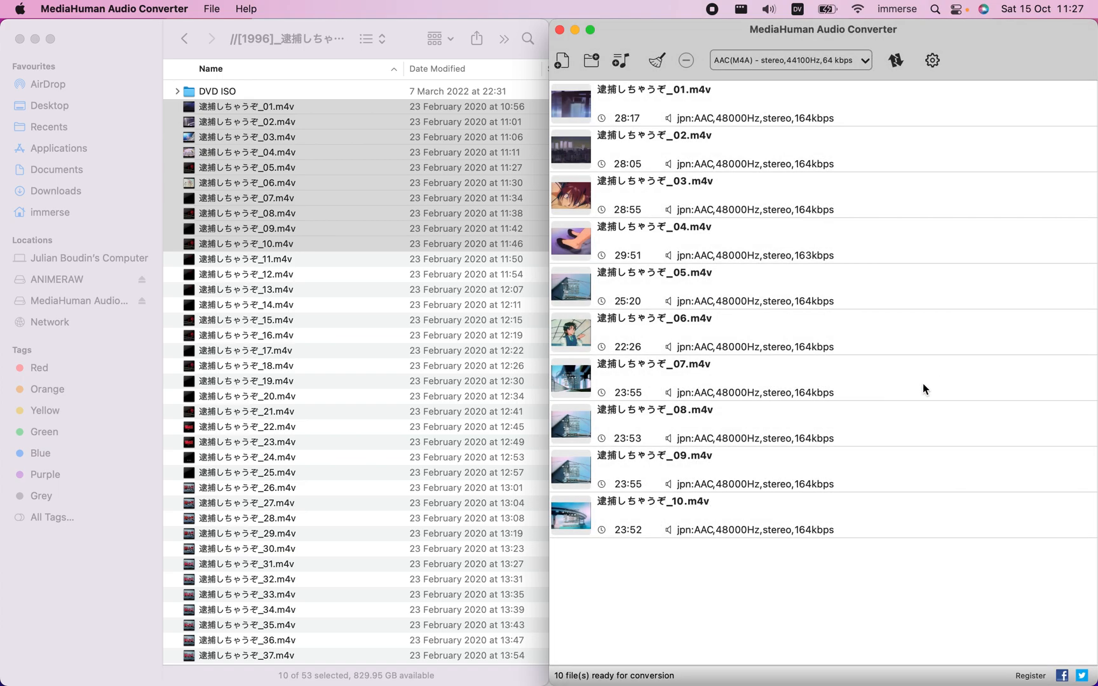
mouse_move(774, 92)
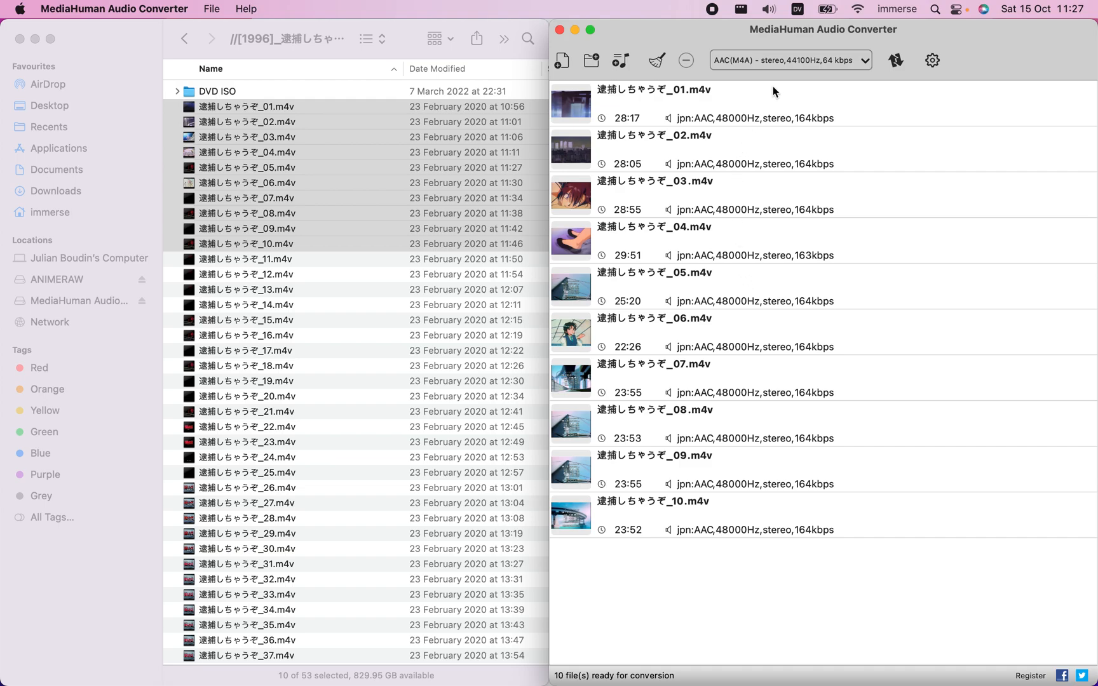
mouse_move(895, 61)
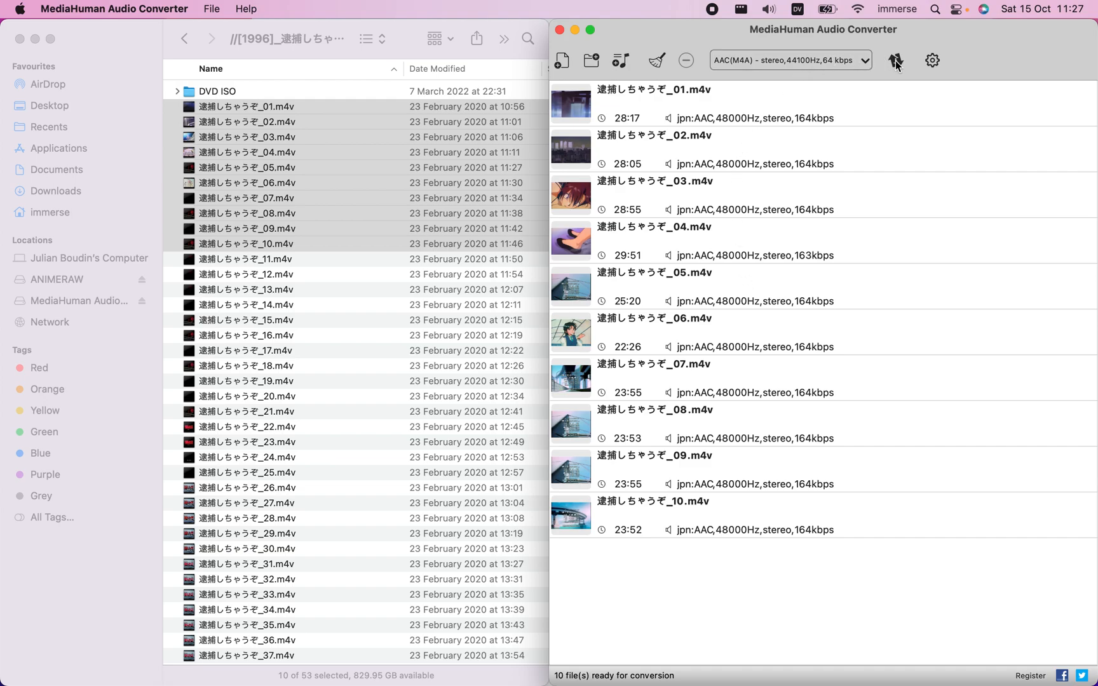
mouse_move(896, 60)
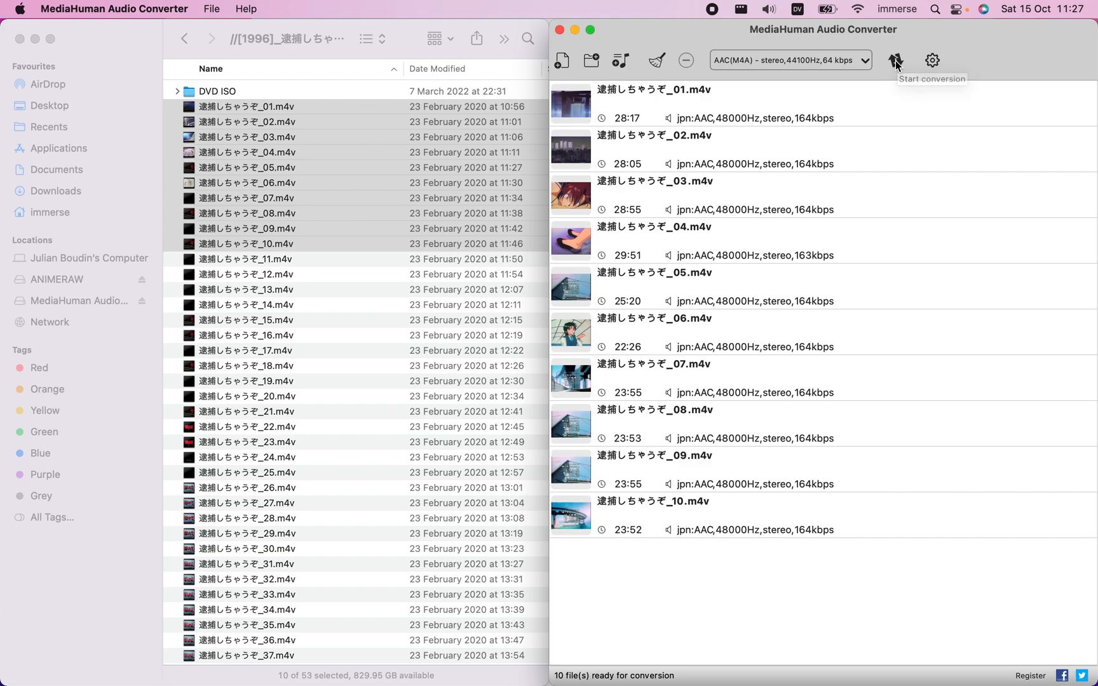
left_click(896, 60)
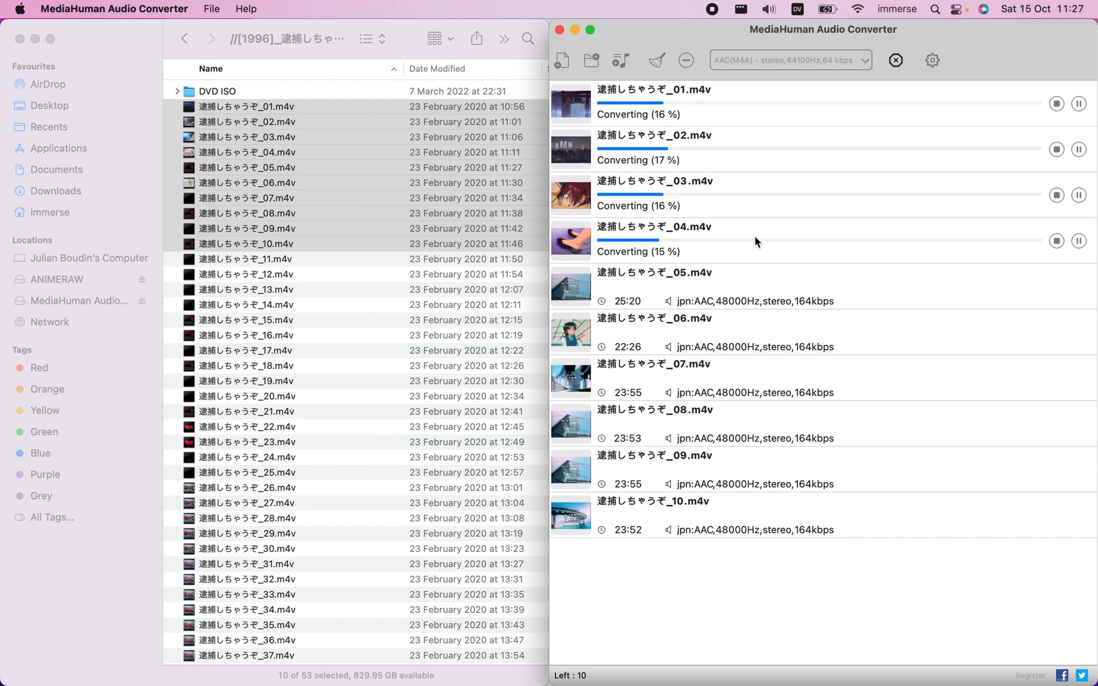
left_click(245, 258)
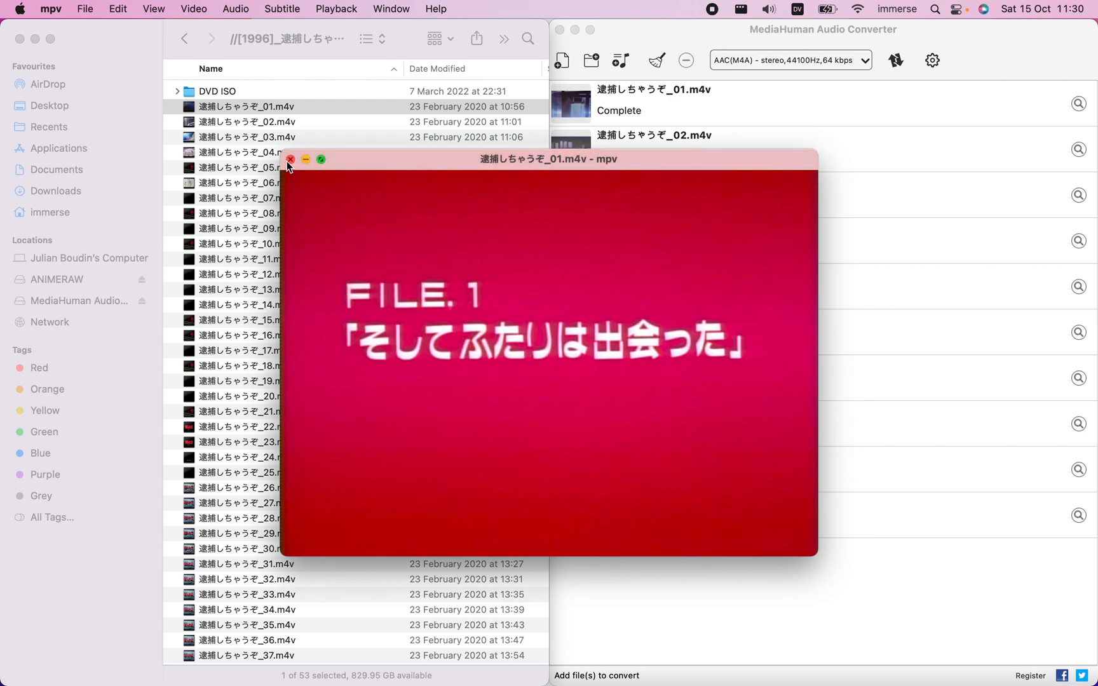
mouse_move(381, 558)
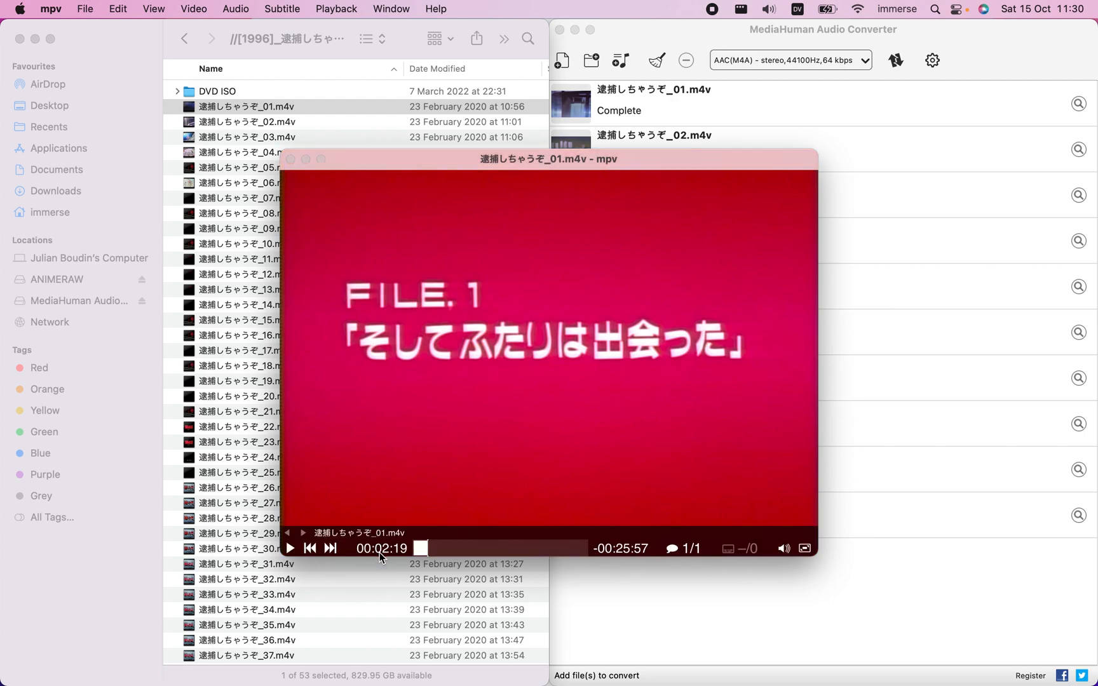
mouse_move(292, 180)
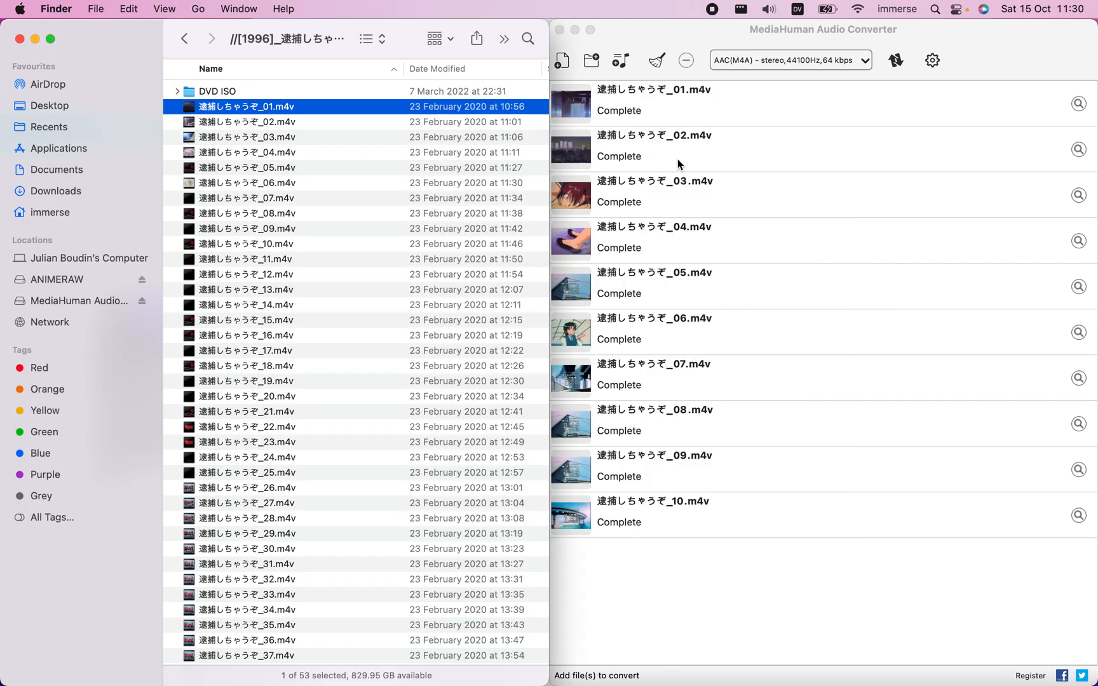
mouse_move(753, 565)
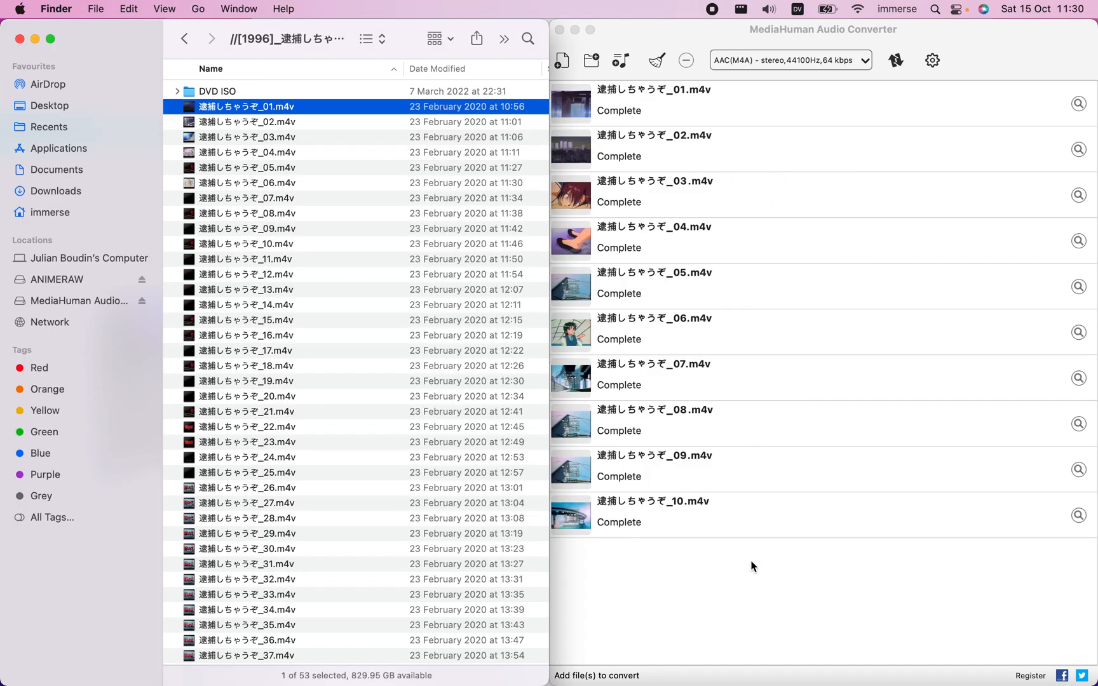
mouse_move(722, 163)
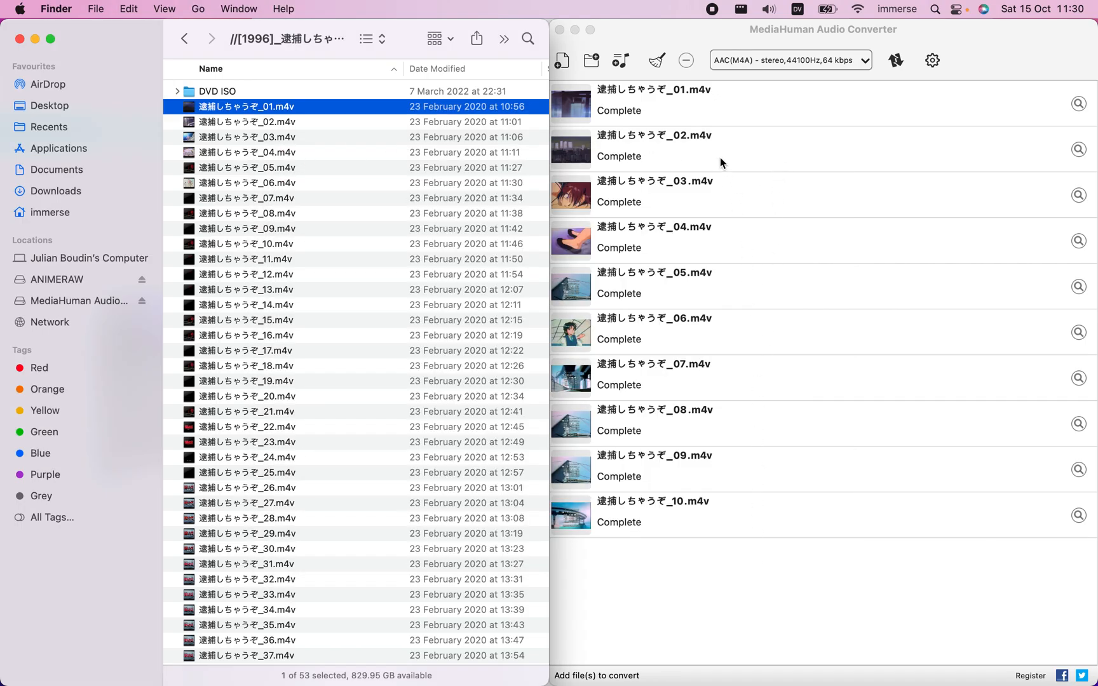
mouse_move(789, 511)
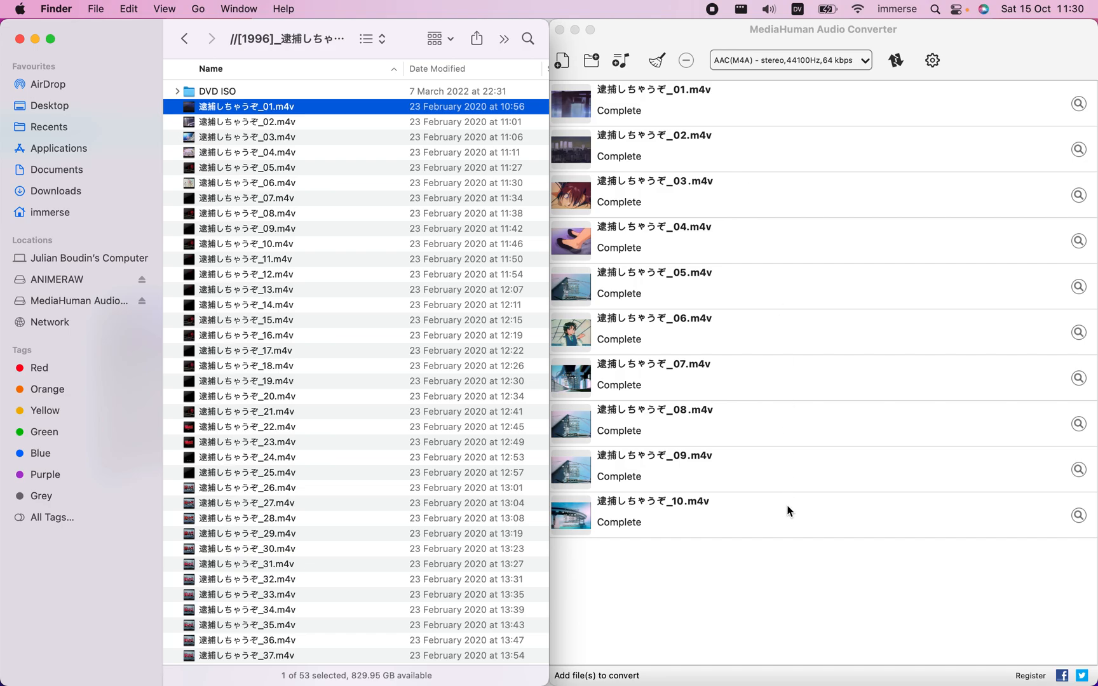
mouse_move(1078, 108)
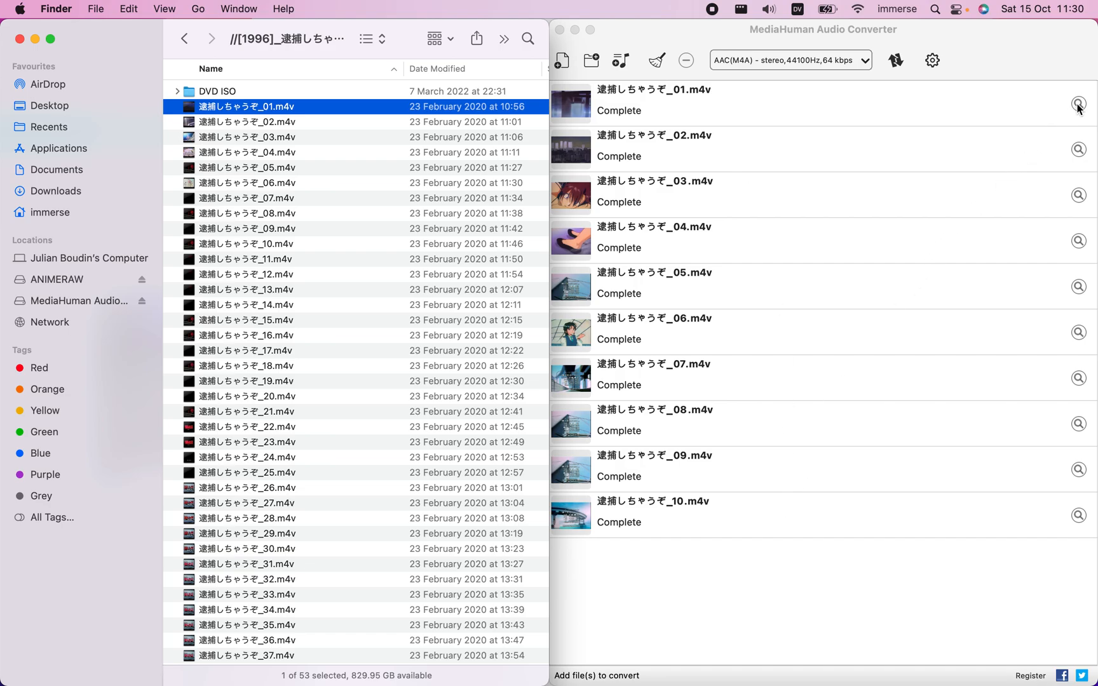
mouse_move(1080, 110)
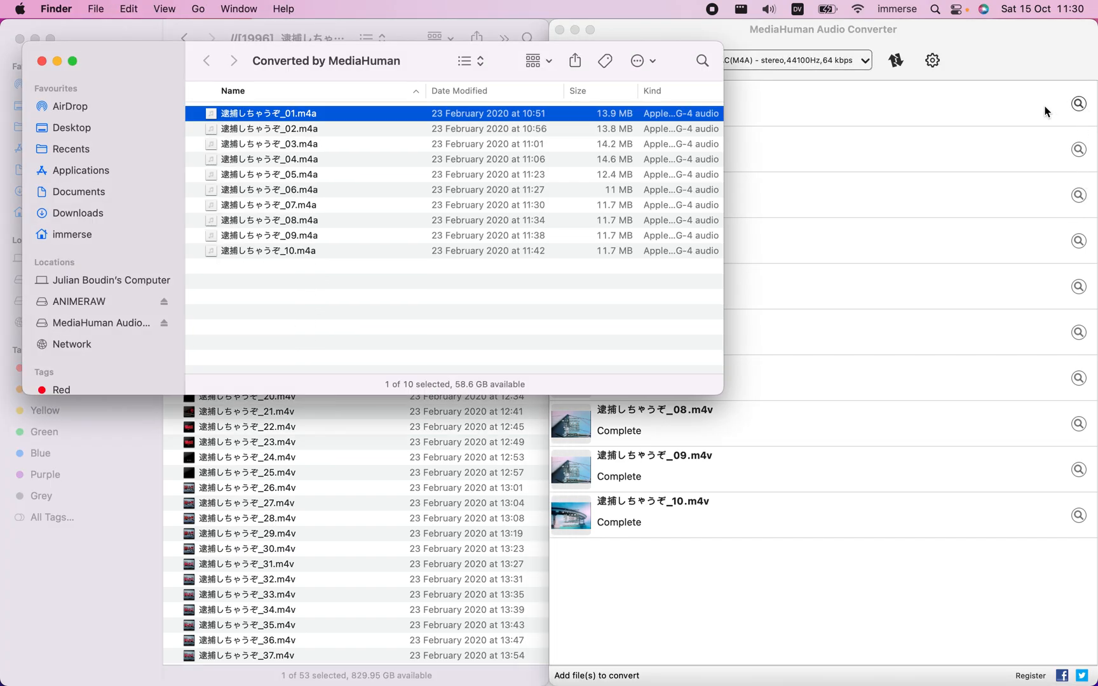
mouse_move(340, 292)
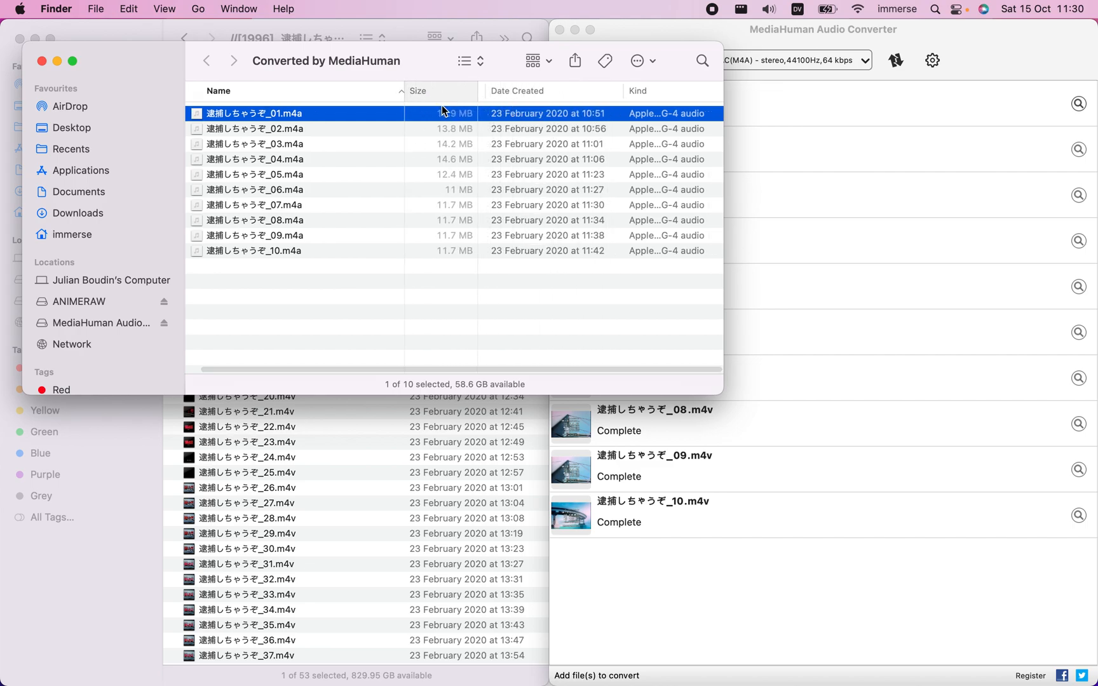
Move the Size column right after Name in the Converted by MediaHuman folder
left_click(516, 90)
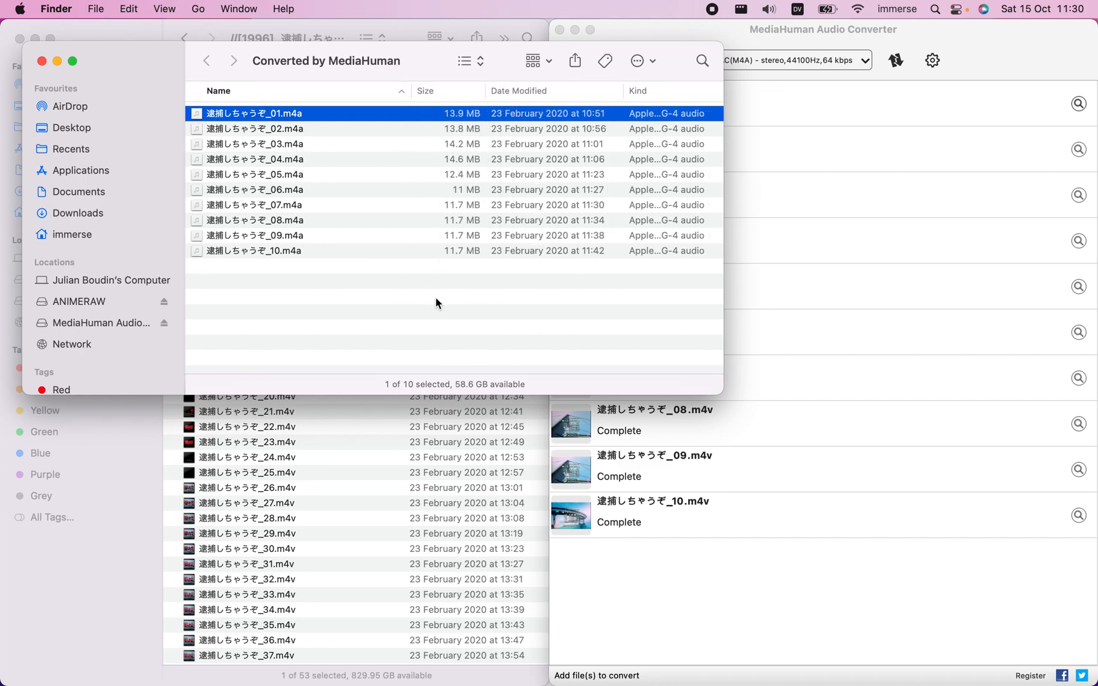
mouse_move(440, 145)
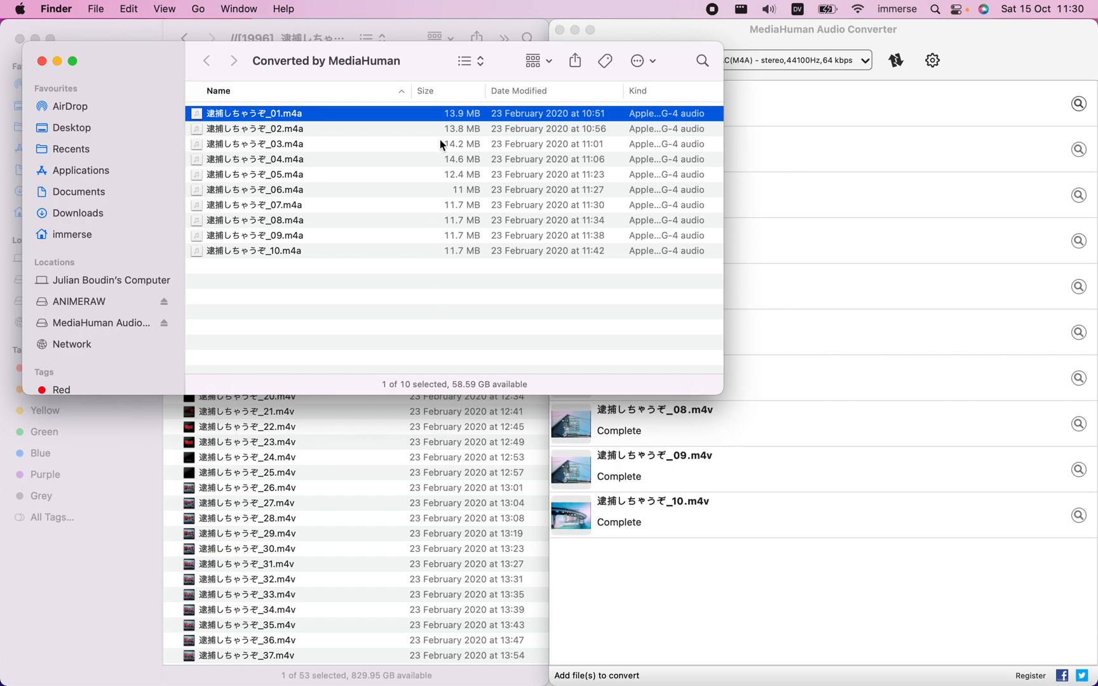
mouse_move(822, 33)
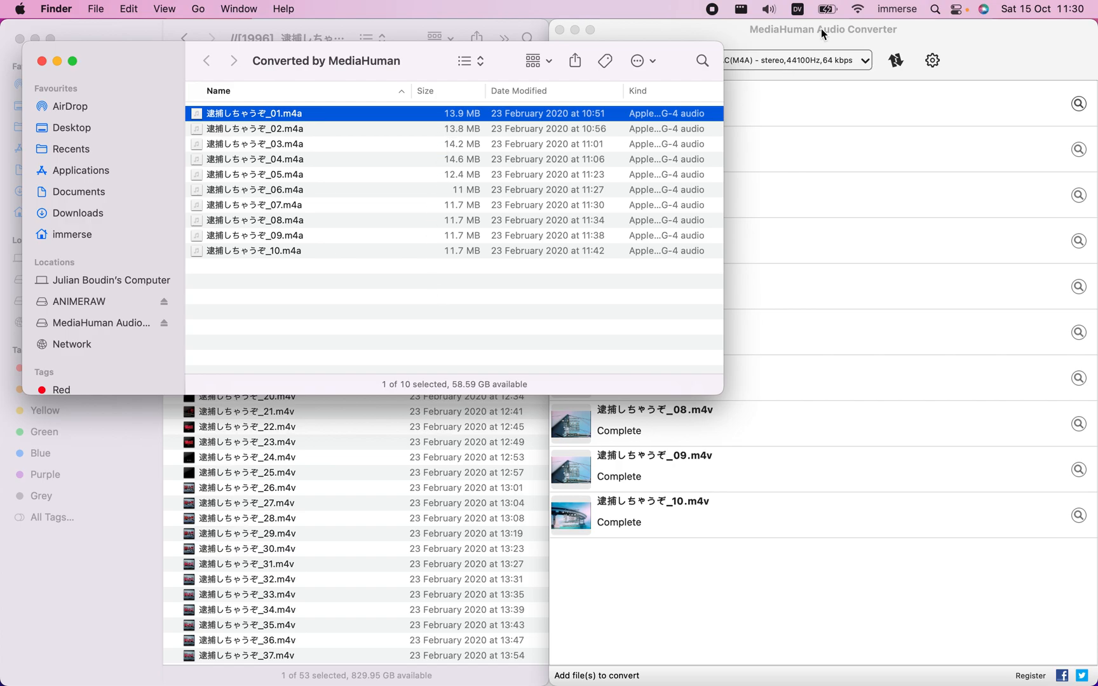
left_click(823, 29)
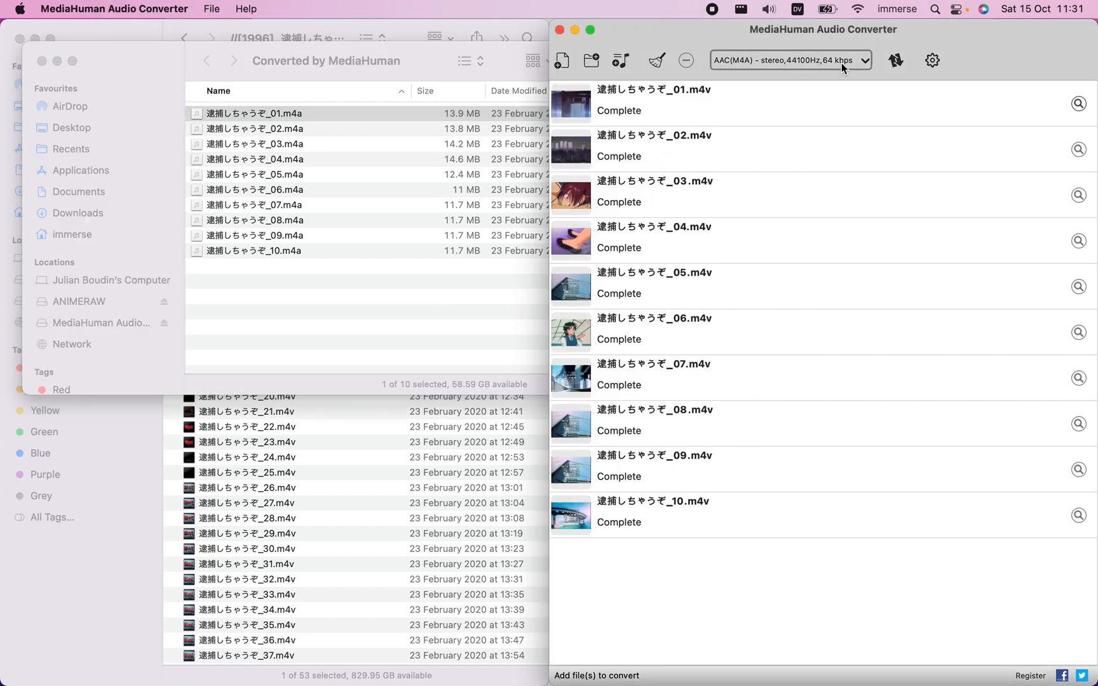
left_click(790, 59)
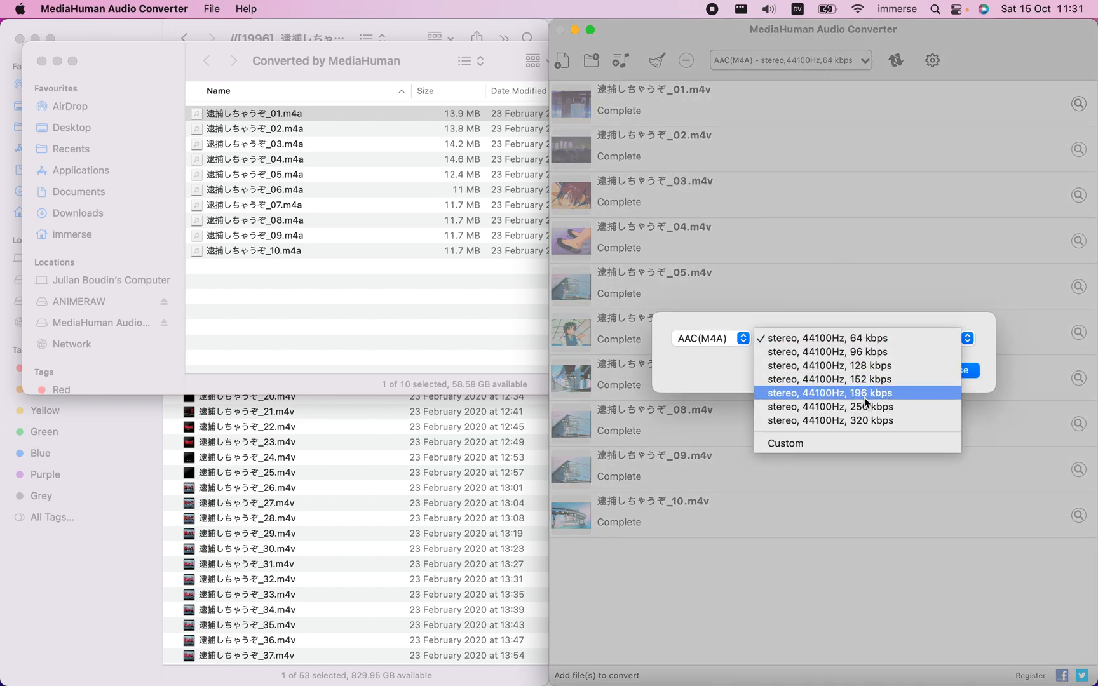
mouse_move(868, 352)
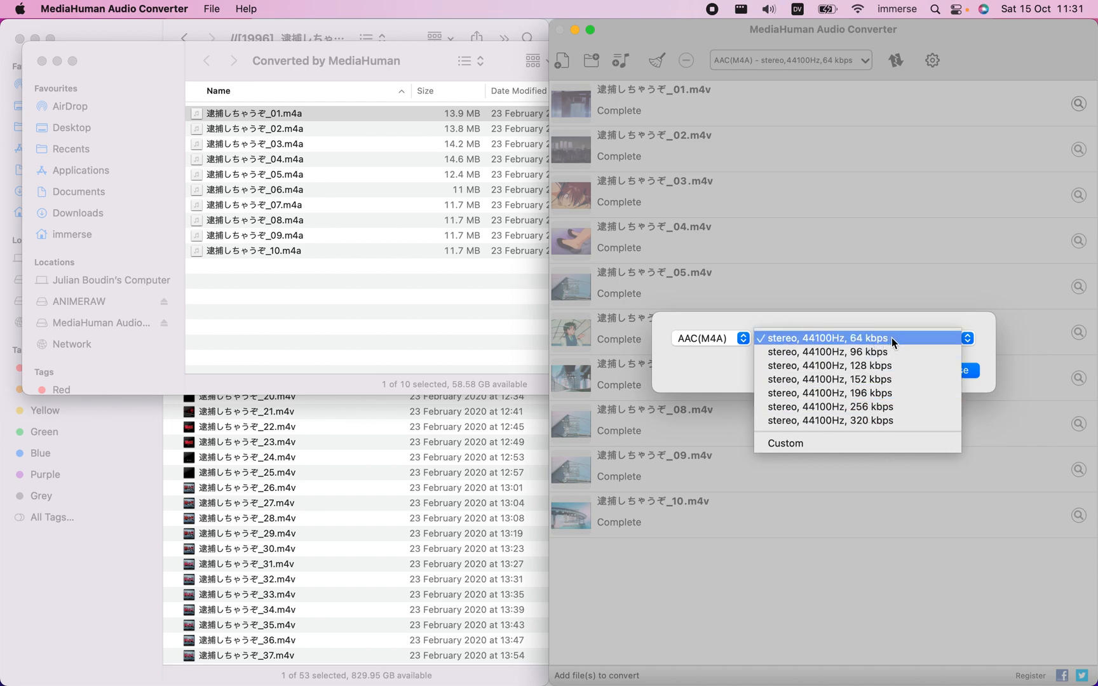
mouse_move(855, 343)
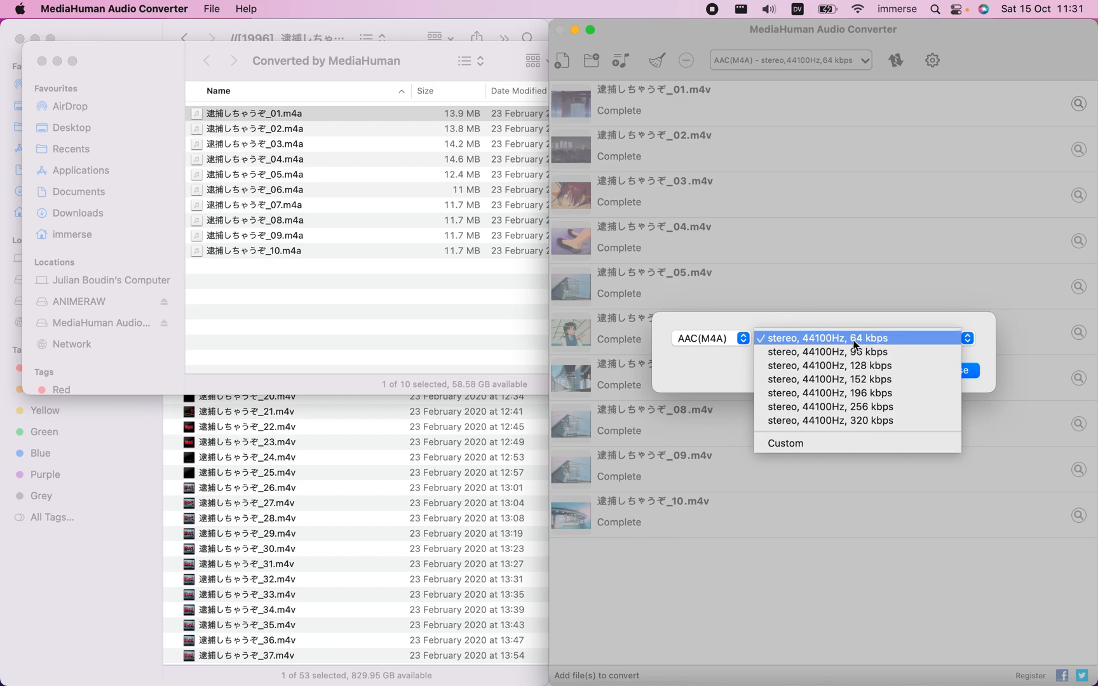
left_click(825, 338)
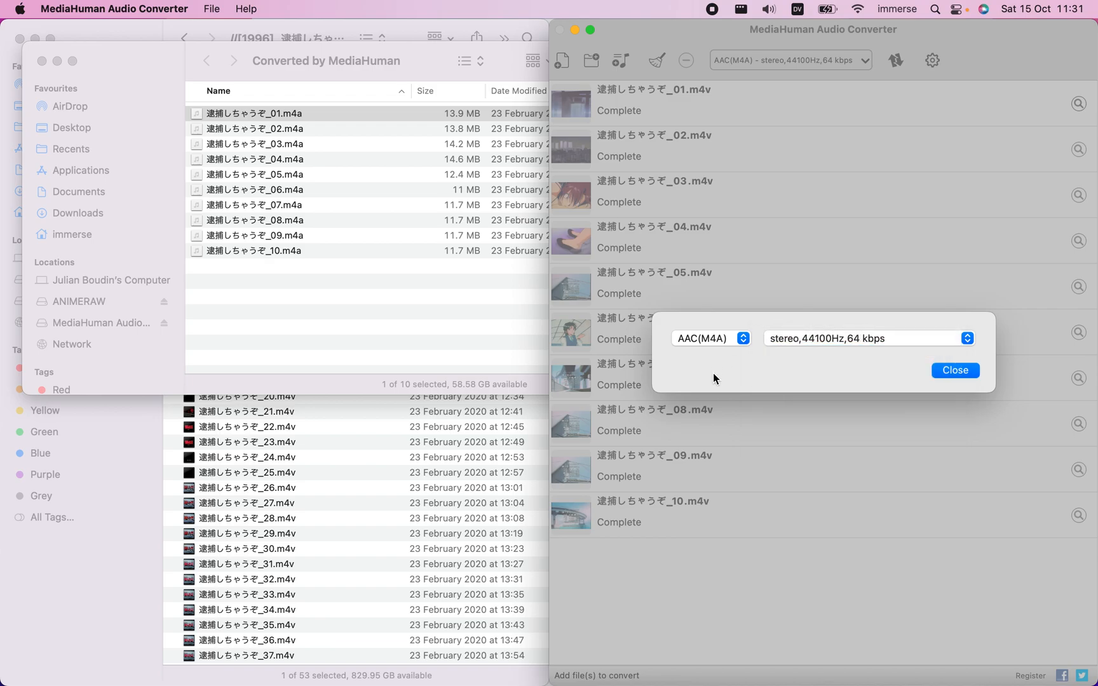
left_click(953, 370)
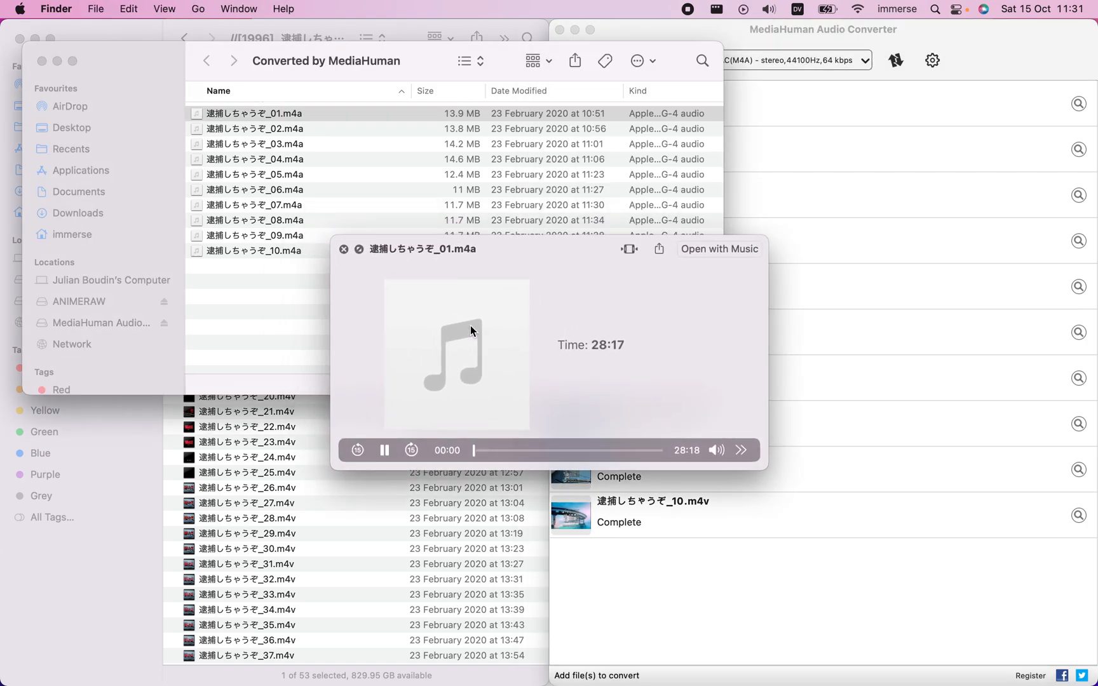
left_click(344, 249)
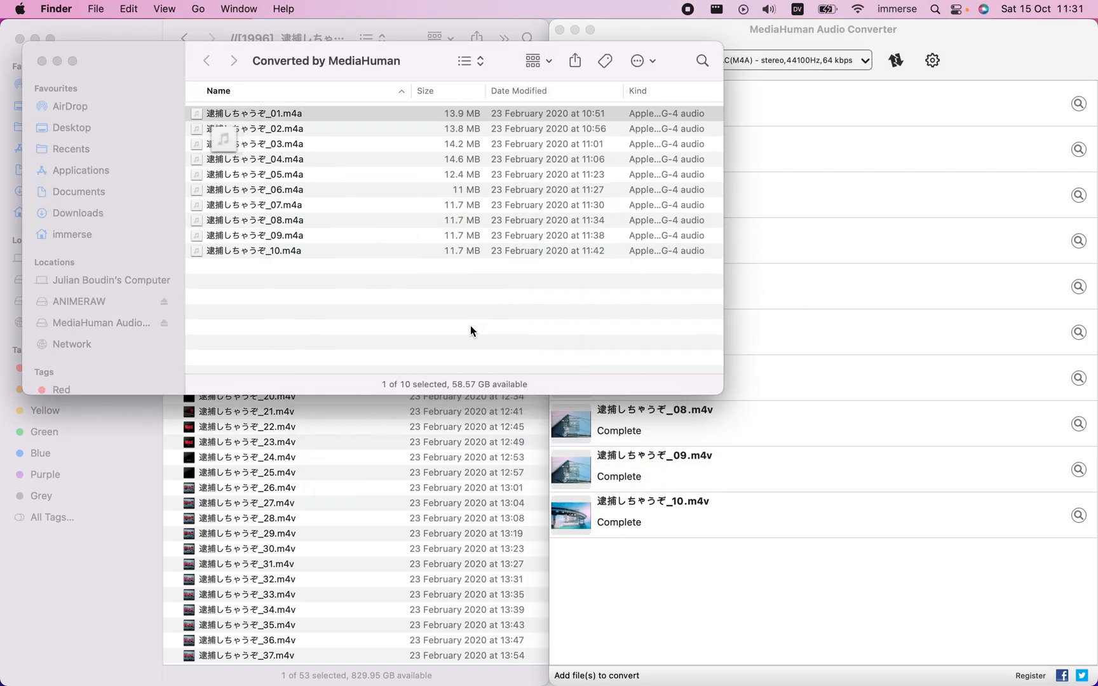
left_click(255, 174)
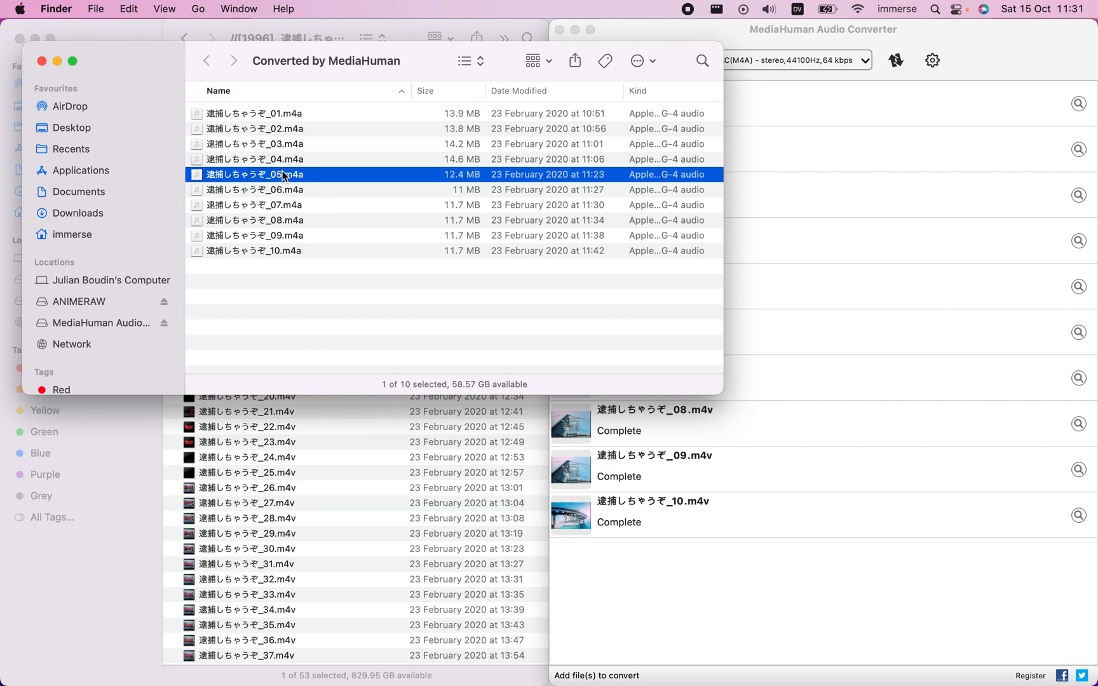
key("space")
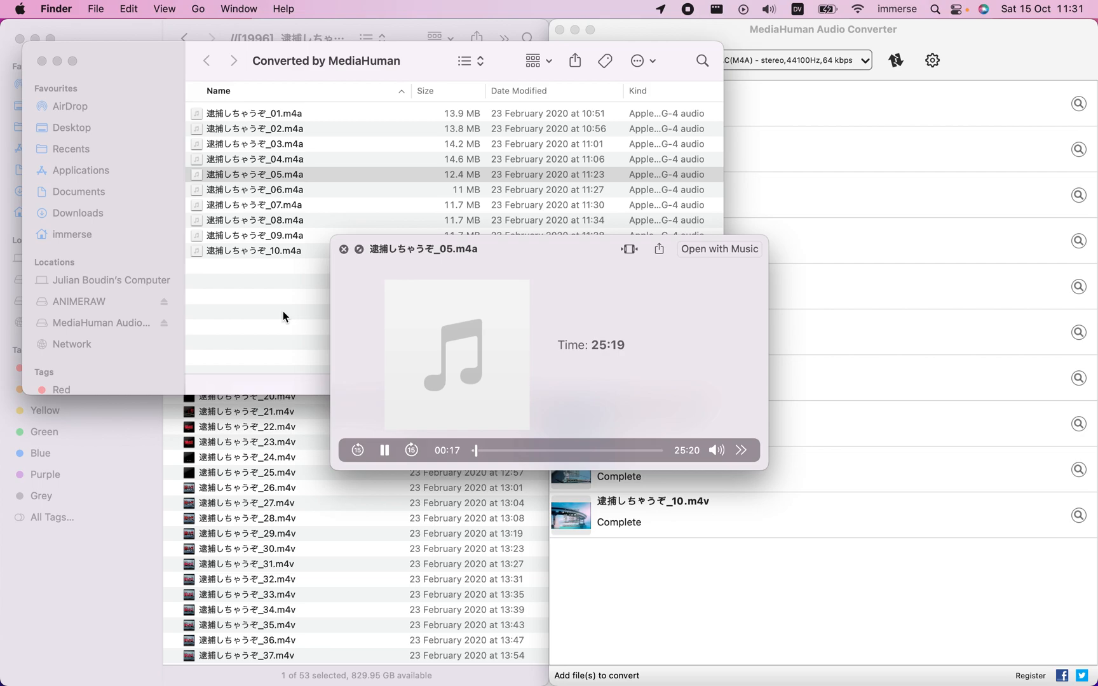
left_click(344, 249)
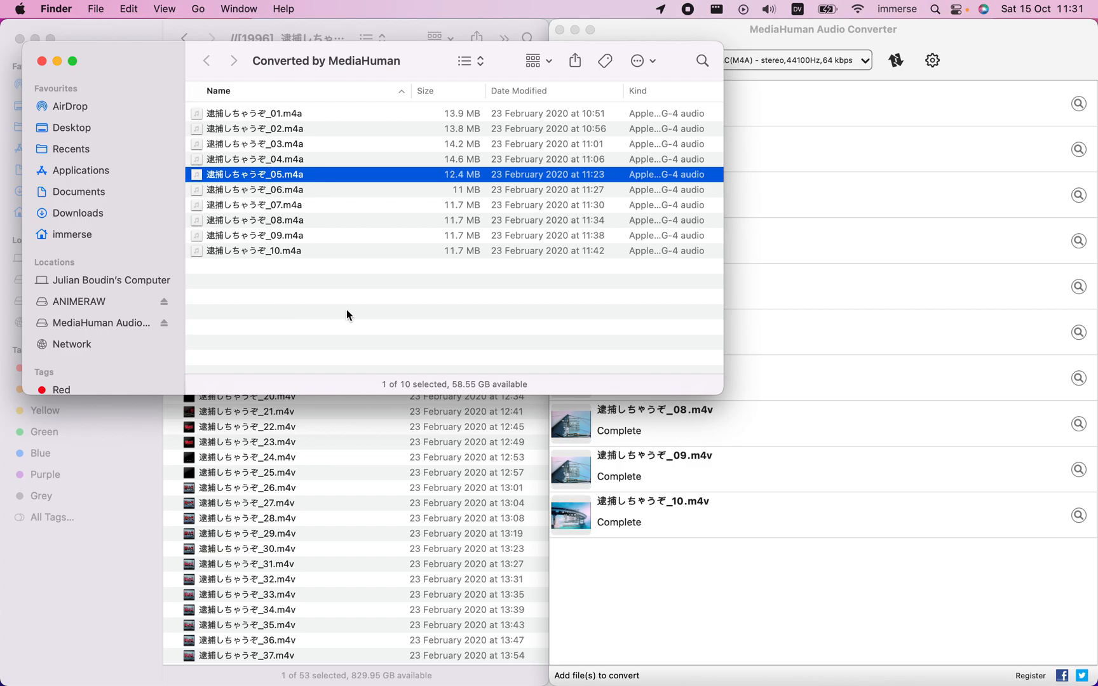
mouse_move(42, 61)
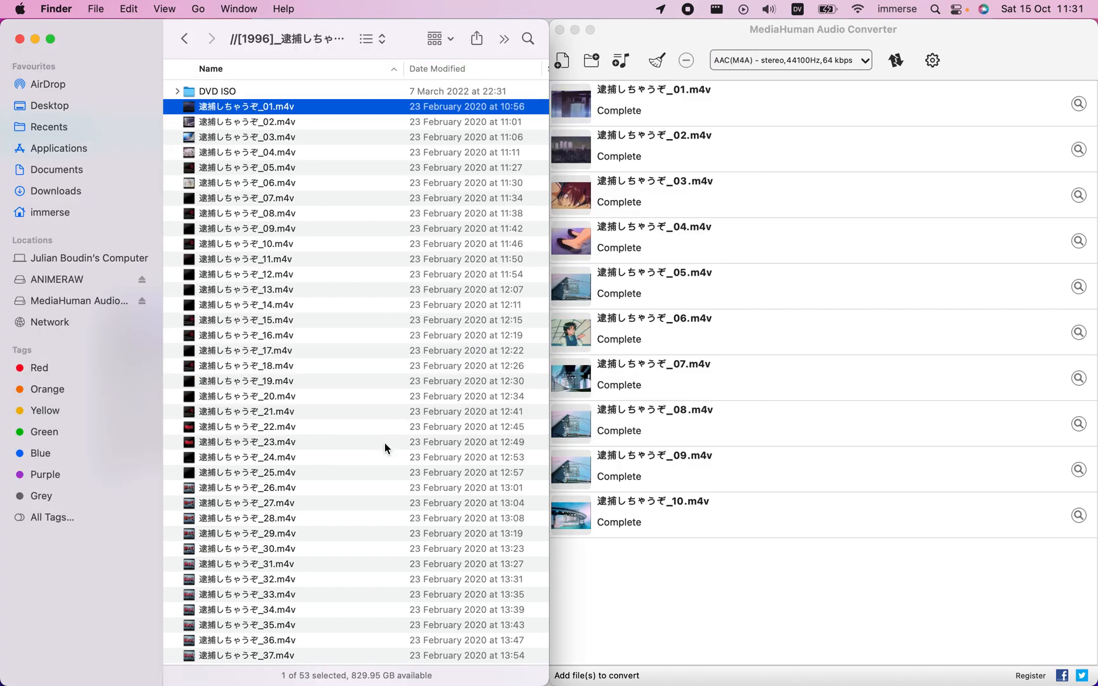
mouse_move(530, 469)
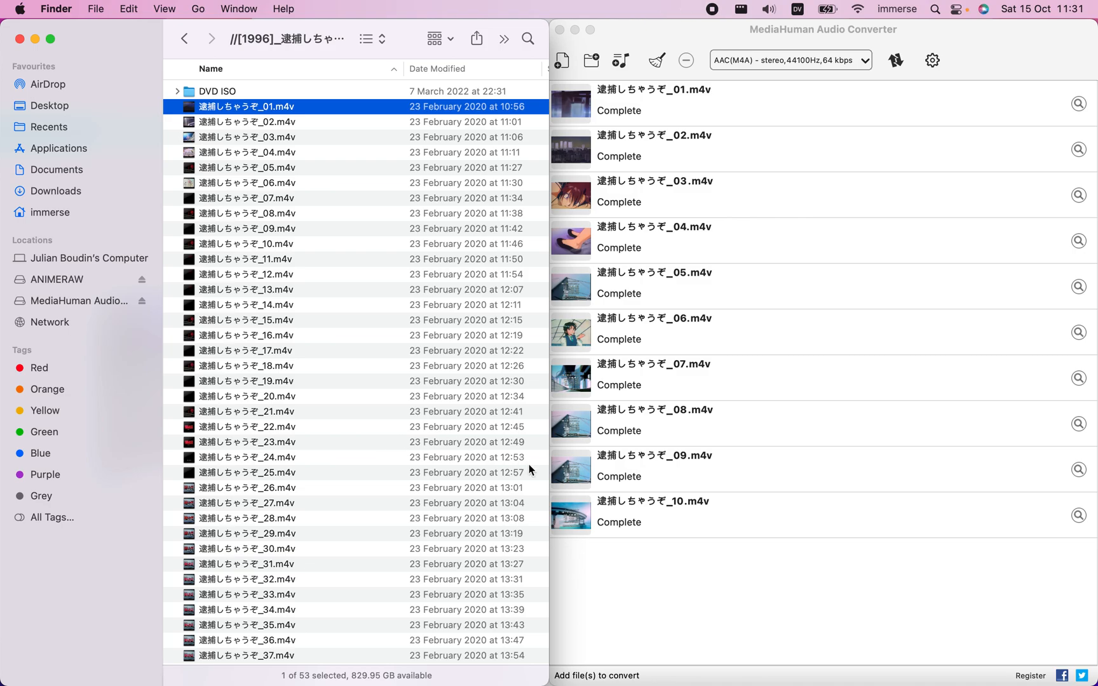
mouse_move(827, 298)
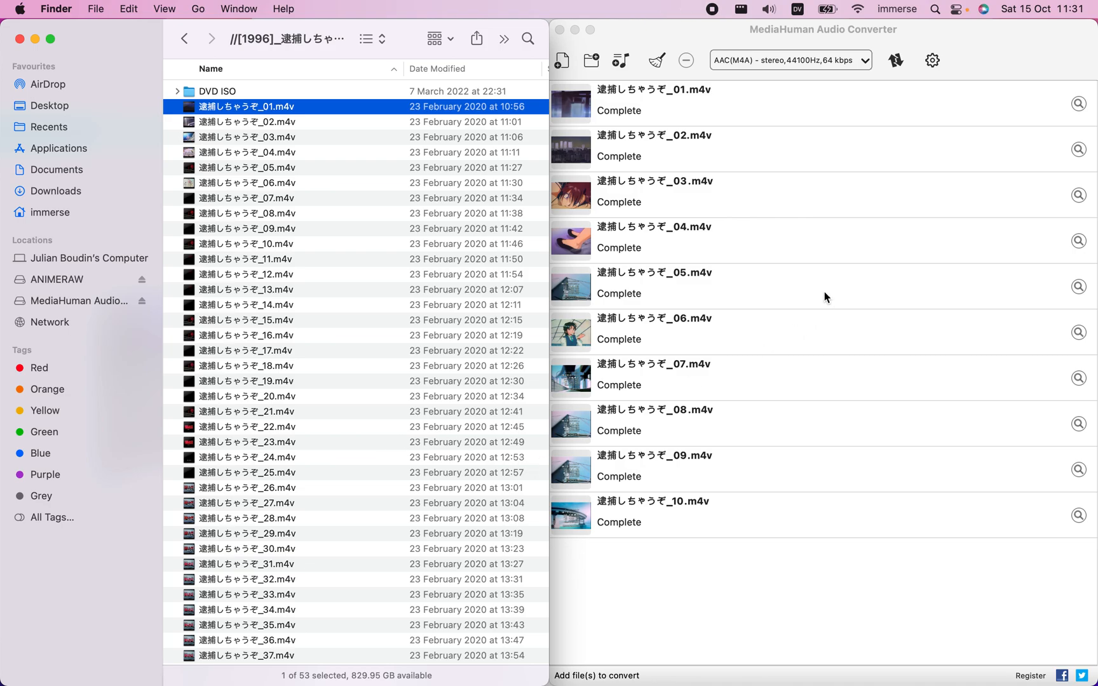
mouse_move(790, 40)
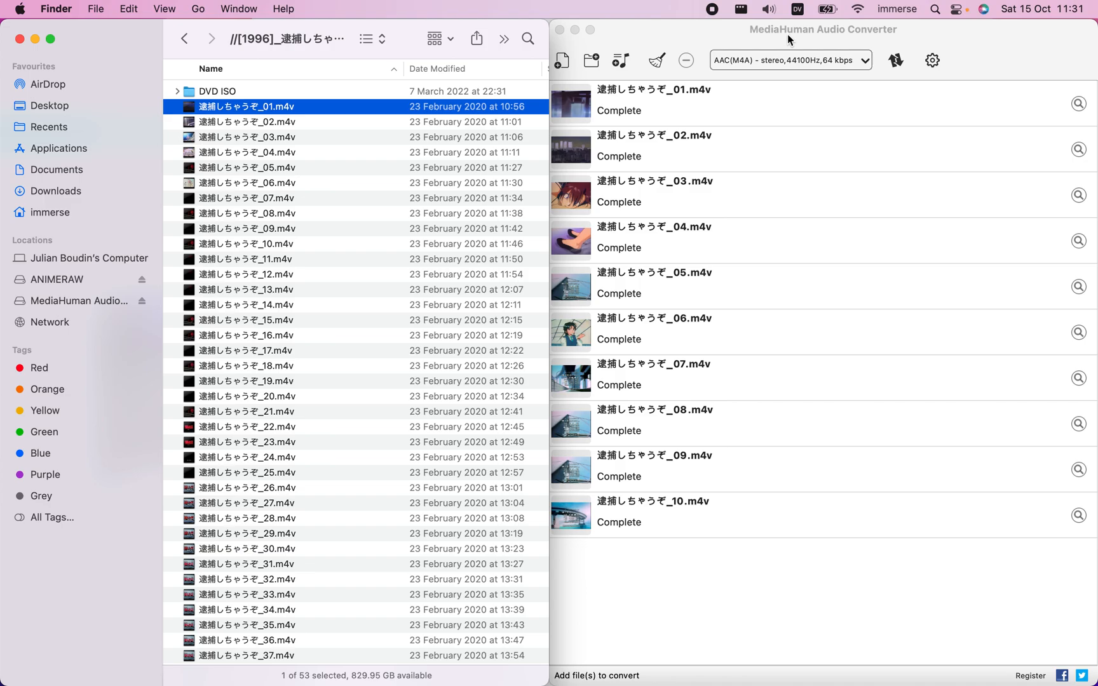
mouse_move(884, 40)
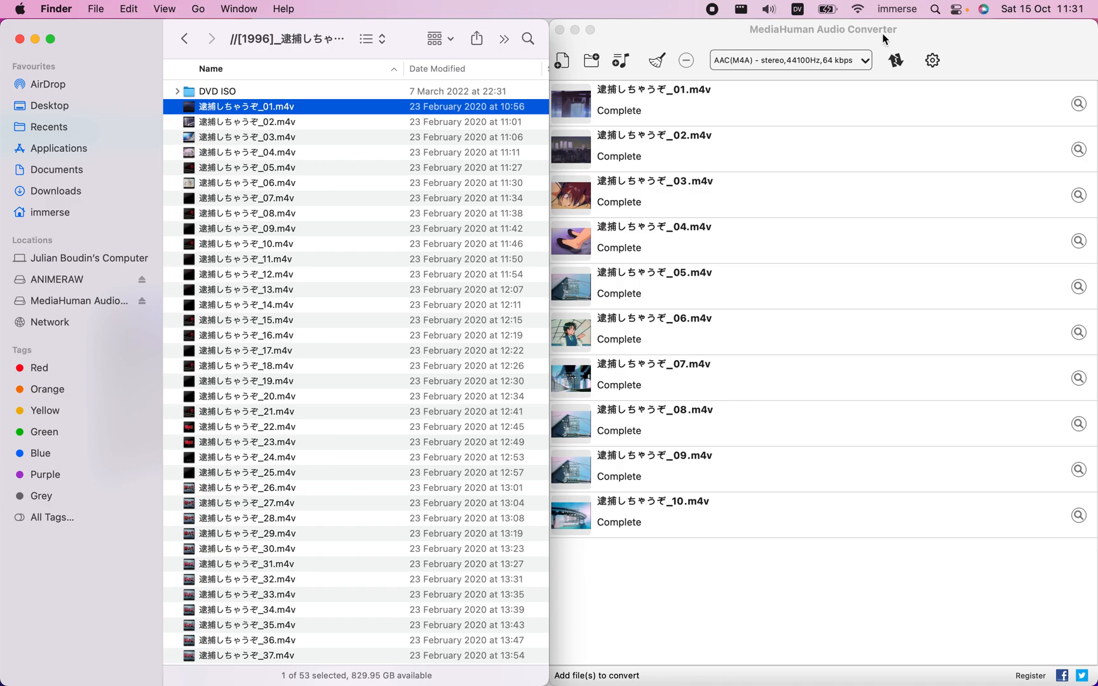
Make the converter window active, showing all ten episodes marked Complete
left_click(823, 29)
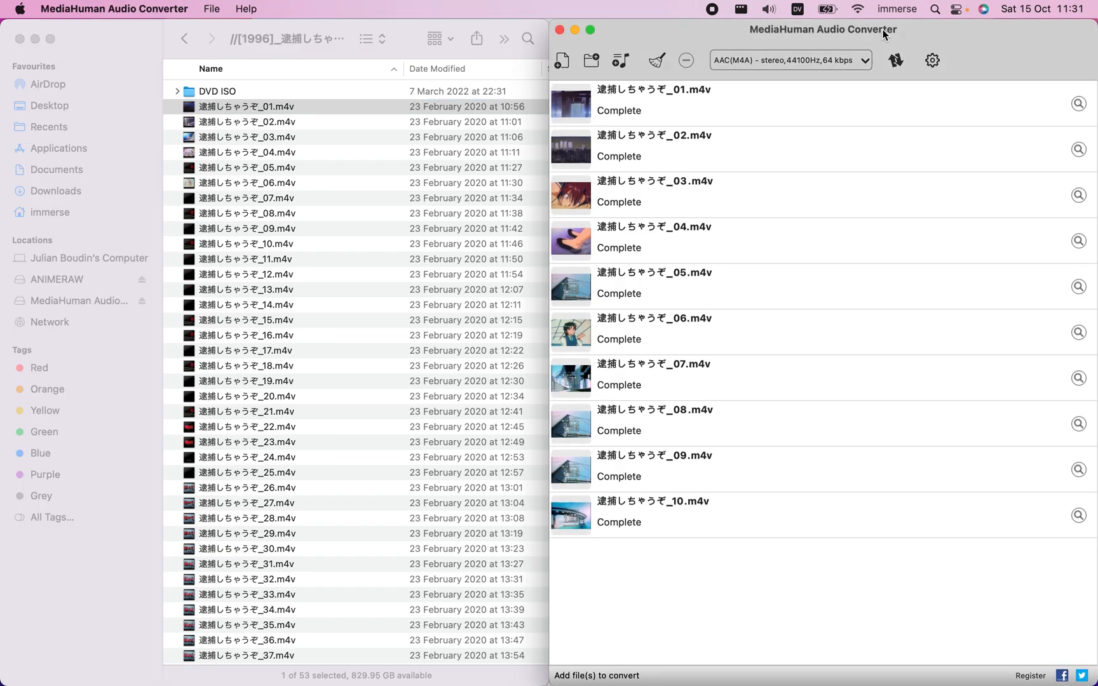